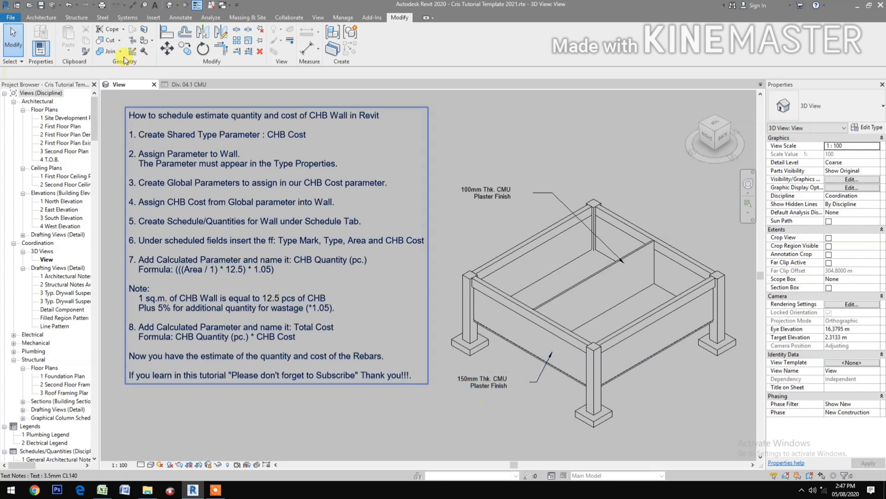
# Create a currency shared parameter named CHB Cost in the Tutorial group.
pyautogui.click(343, 17)
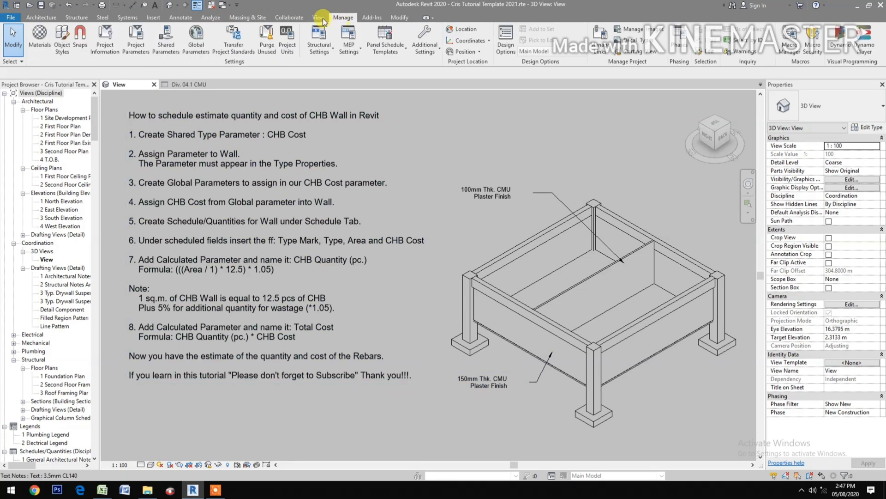
pyautogui.click(166, 40)
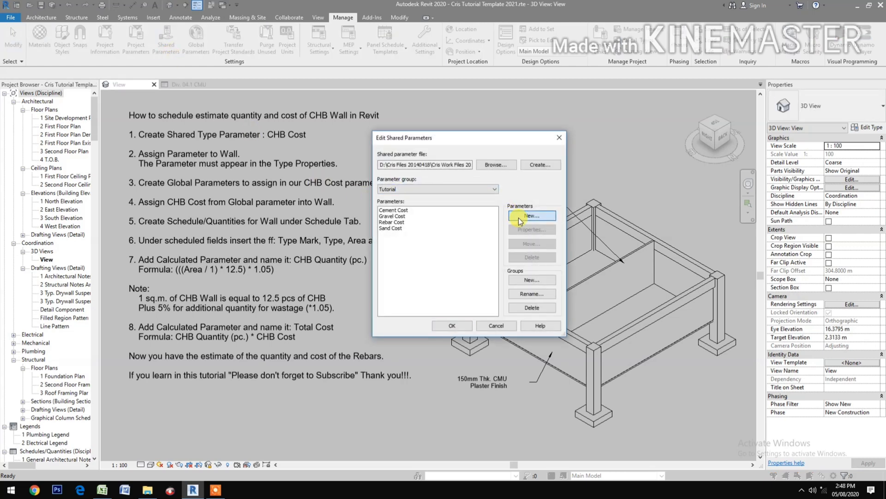
pyautogui.click(530, 215)
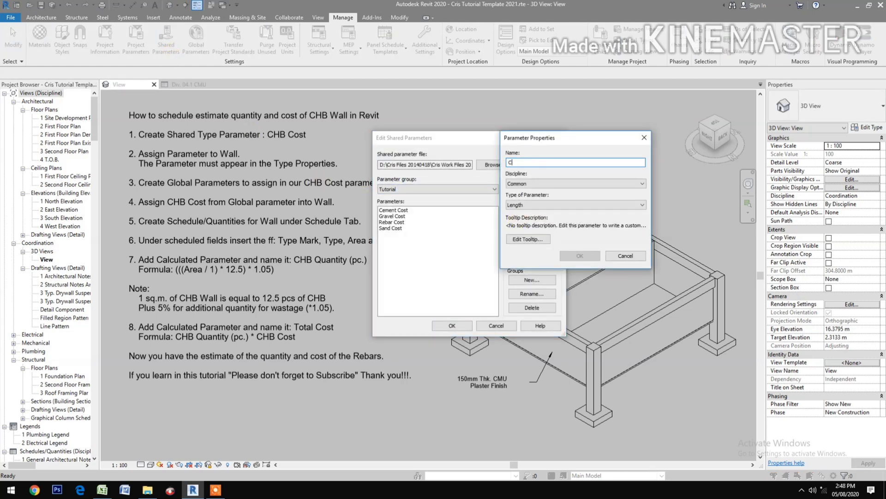
pyautogui.write('HB')
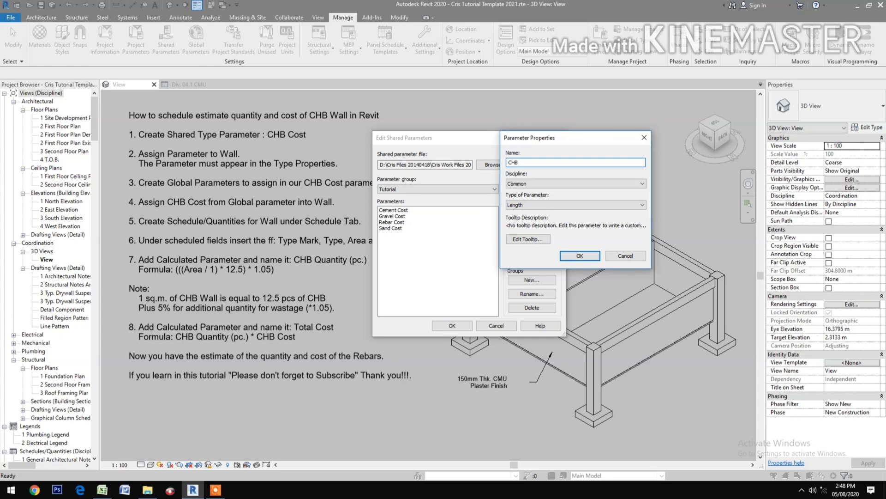
pyautogui.write('Cost')
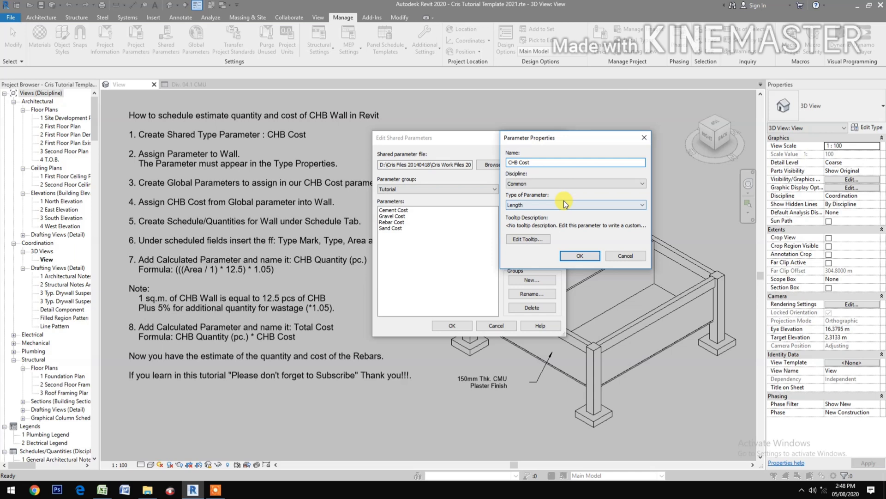
pyautogui.click(574, 205)
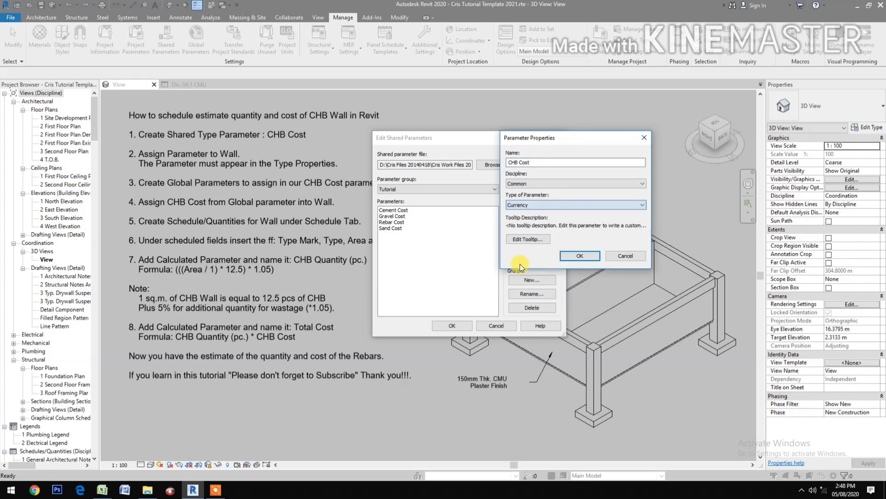
pyautogui.click(579, 255)
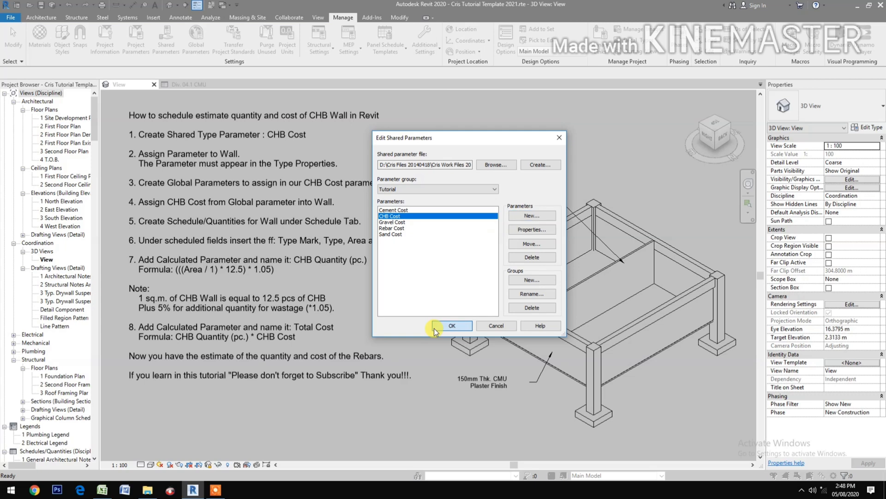
pyautogui.click(451, 325)
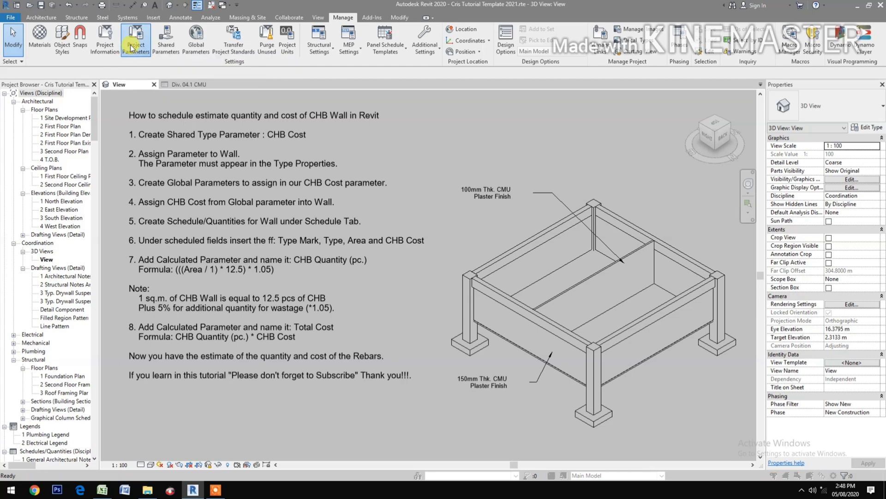
# Bind shared CHB Cost as a Walls type parameter grouped under Identity Data.
pyautogui.click(136, 40)
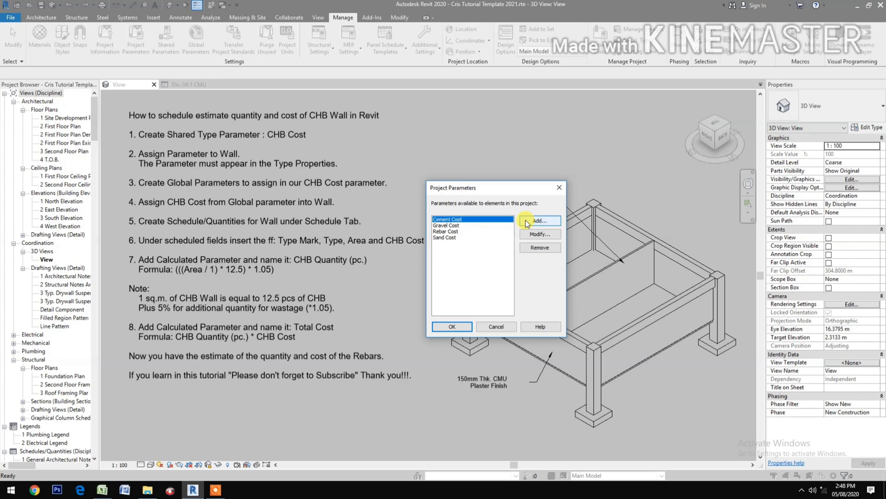
pyautogui.click(538, 220)
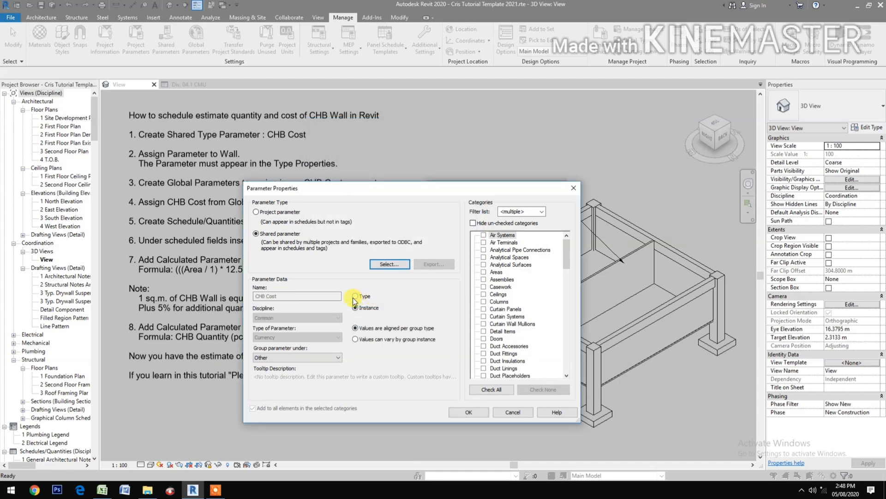
pyautogui.click(297, 357)
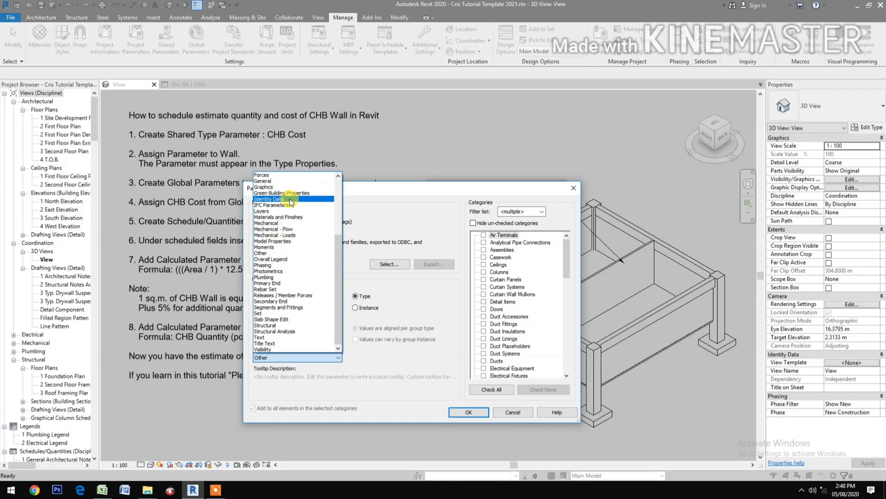
pyautogui.click(271, 199)
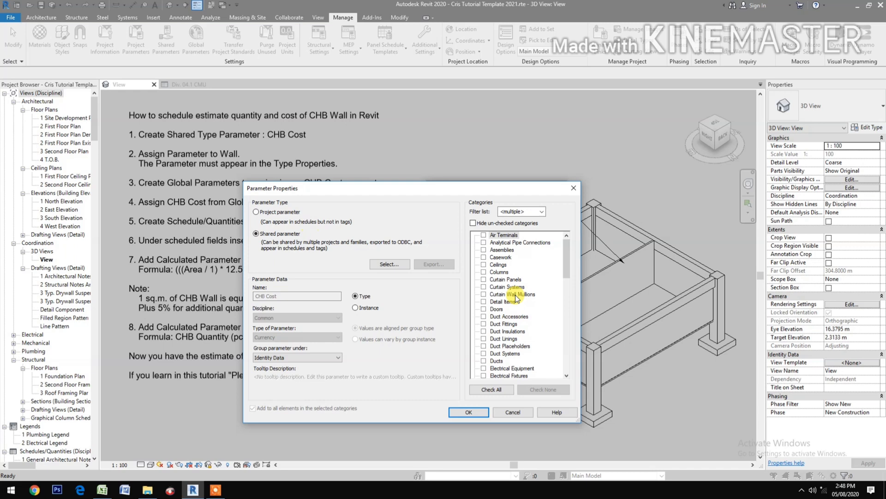
pyautogui.scroll(-3)
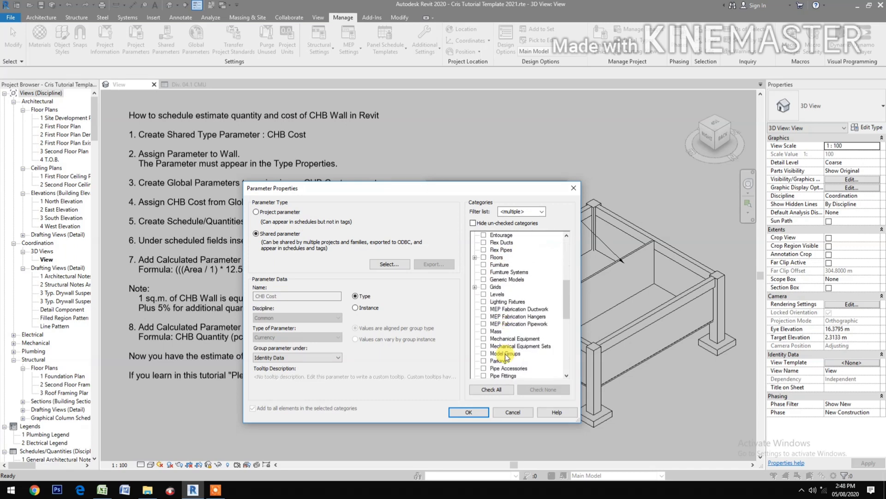
pyautogui.scroll(-3)
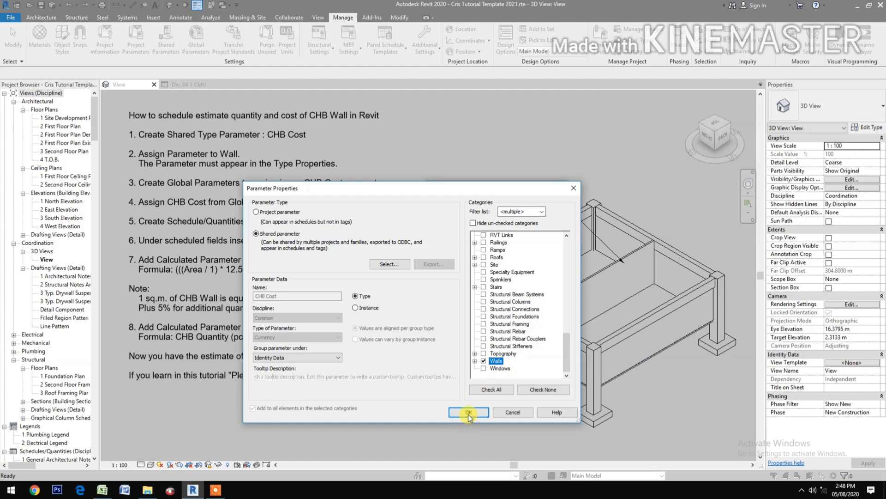
pyautogui.click(468, 412)
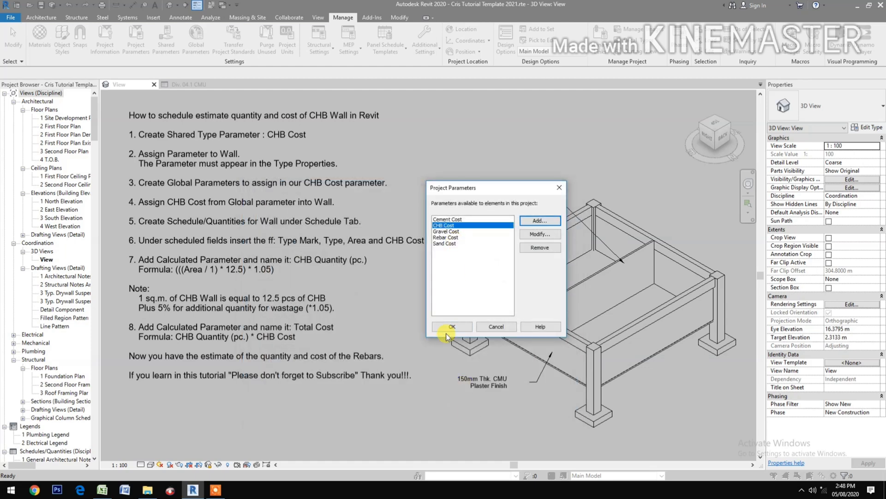
pyautogui.click(451, 326)
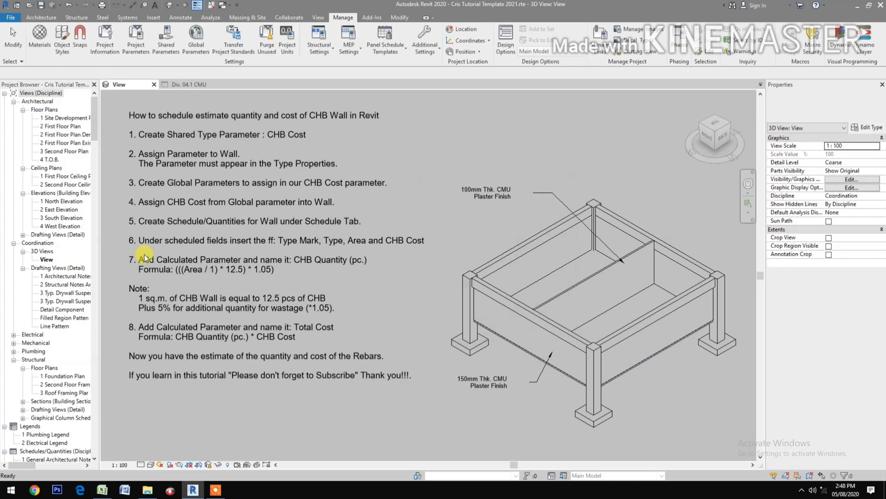
# Add currency global parameter 'CHB 100 Thk. Cost' grouped under Identity Data.
pyautogui.click(266, 192)
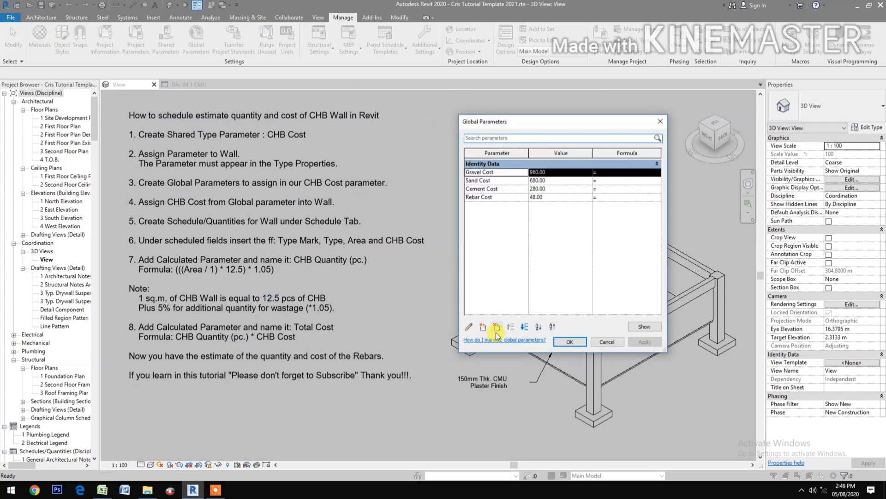
pyautogui.click(484, 327)
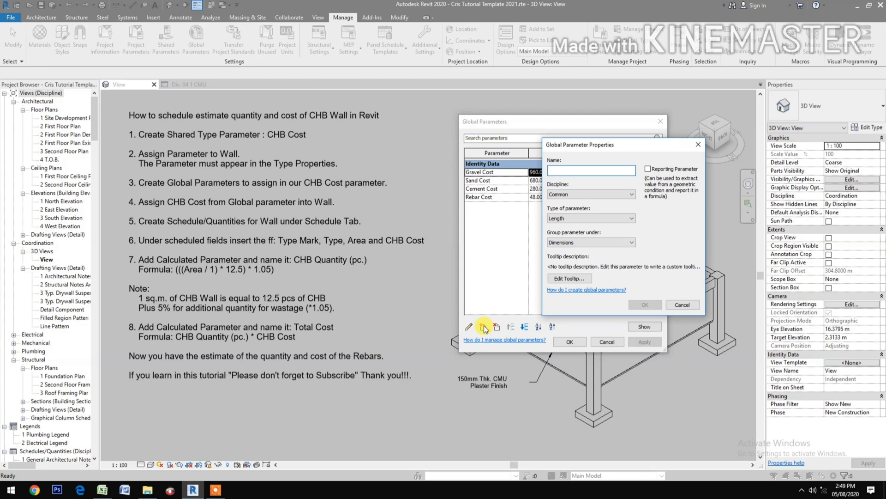
pyautogui.write('CHB 100 Thk.')
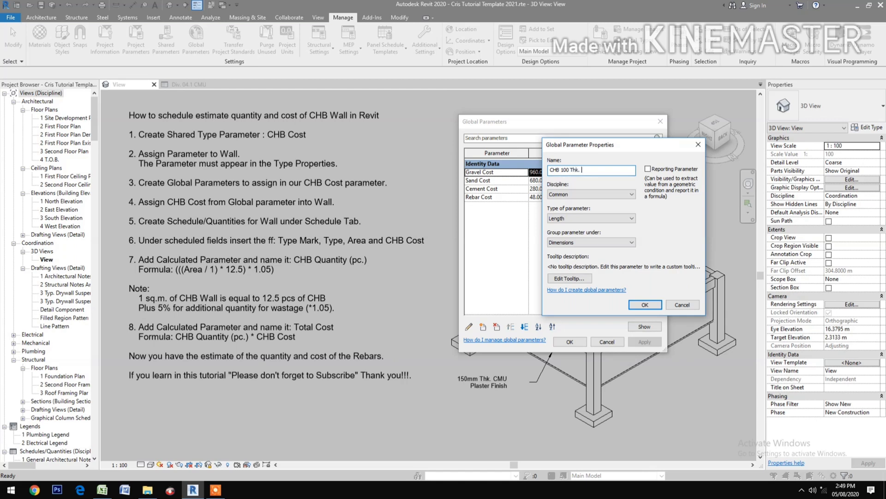
pyautogui.write('Cost')
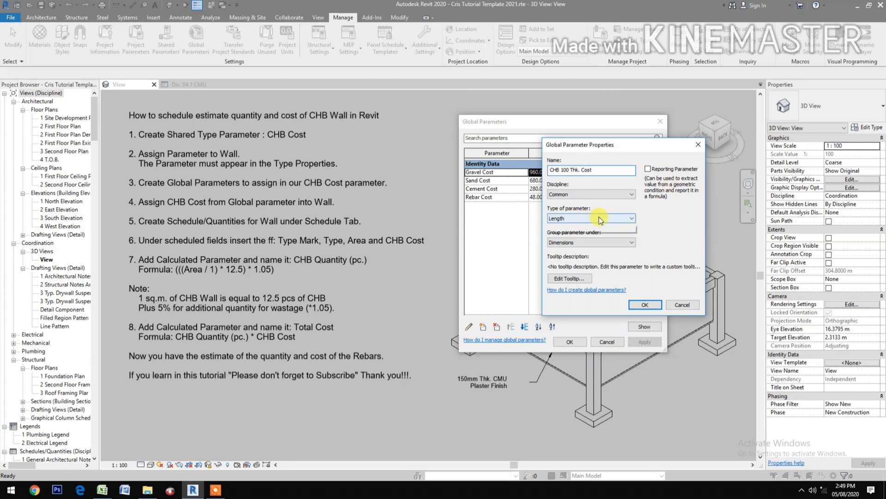
pyautogui.click(591, 218)
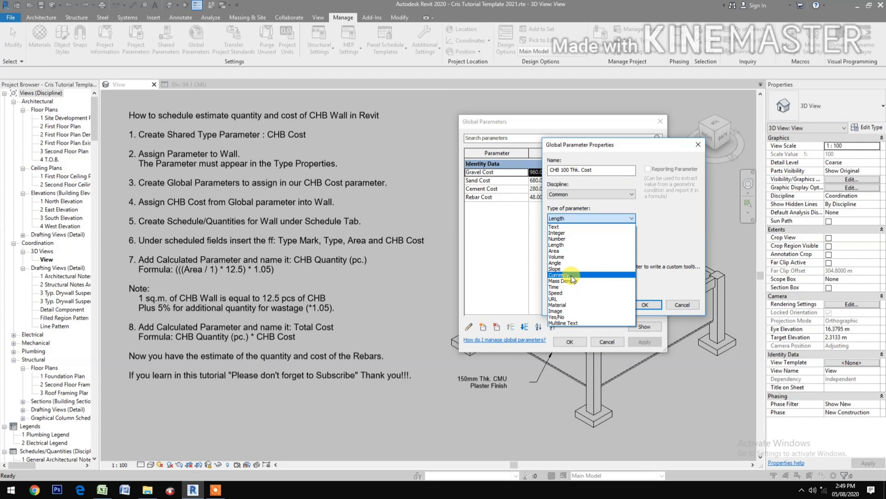
pyautogui.moveTo(573, 239)
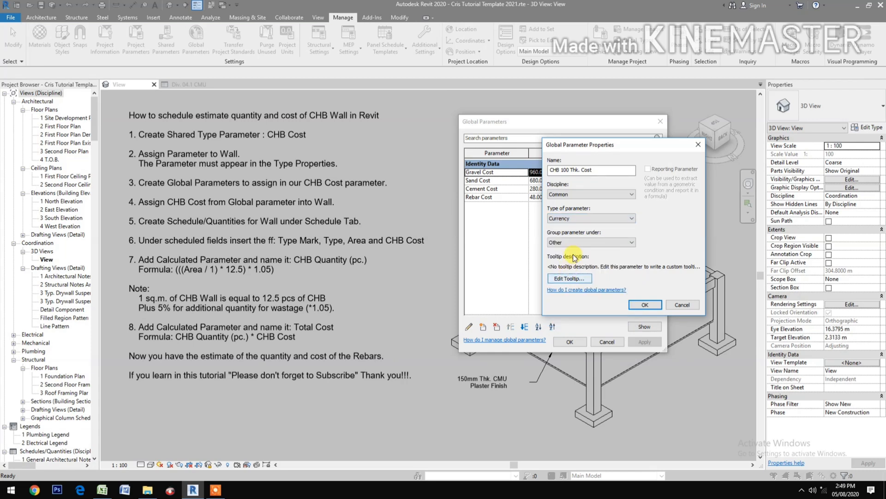
pyautogui.click(591, 242)
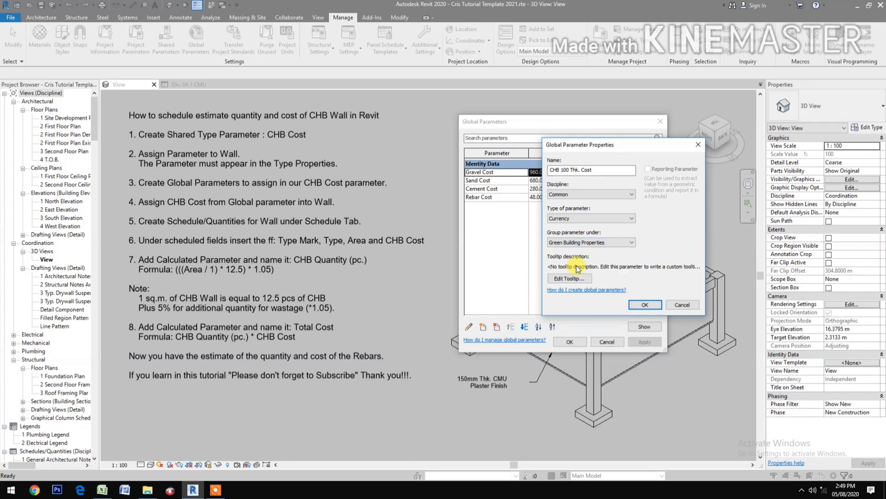
pyautogui.click(590, 242)
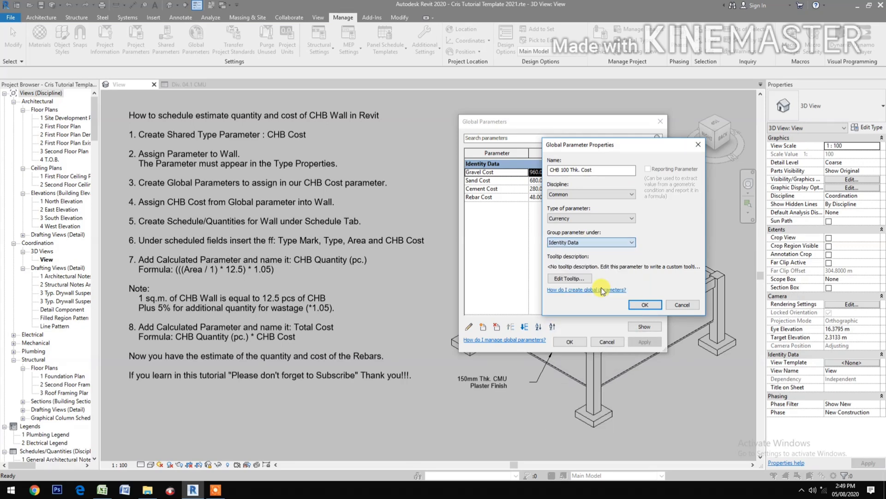
pyautogui.click(644, 304)
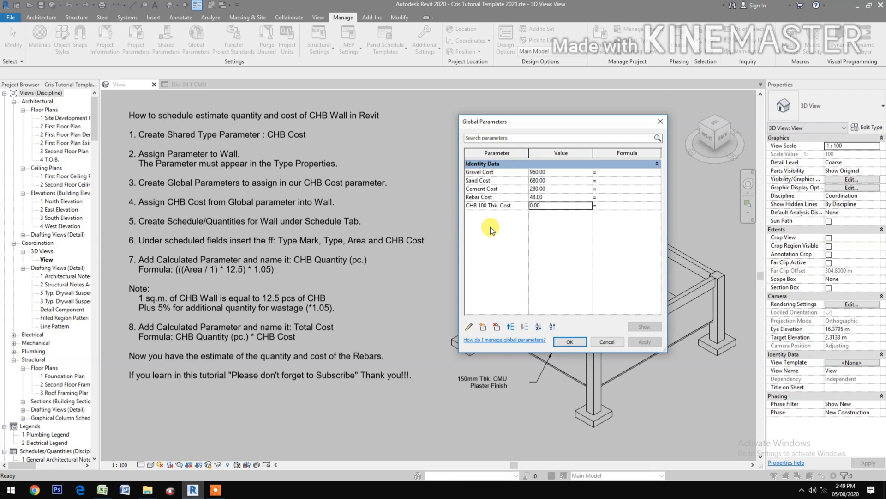
# Add currency global parameter 'CHB 150 Thk. Cost' grouped under Identity Data.
pyautogui.click(483, 327)
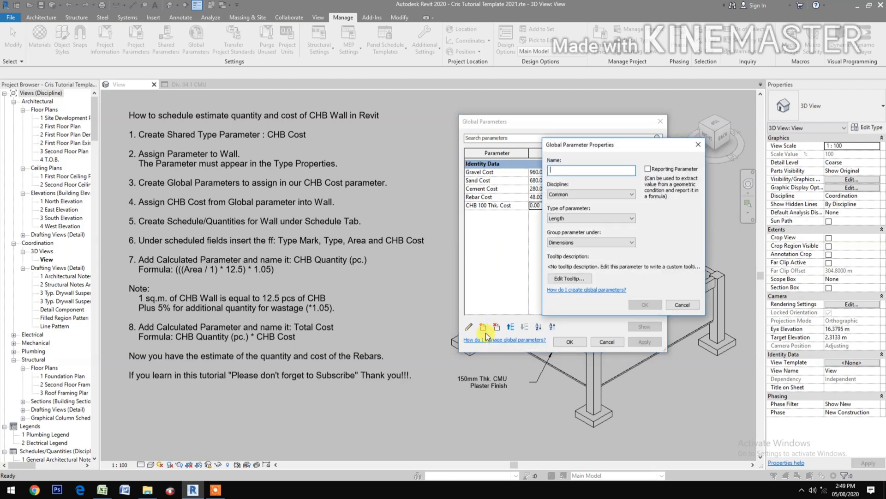
pyautogui.write('C')
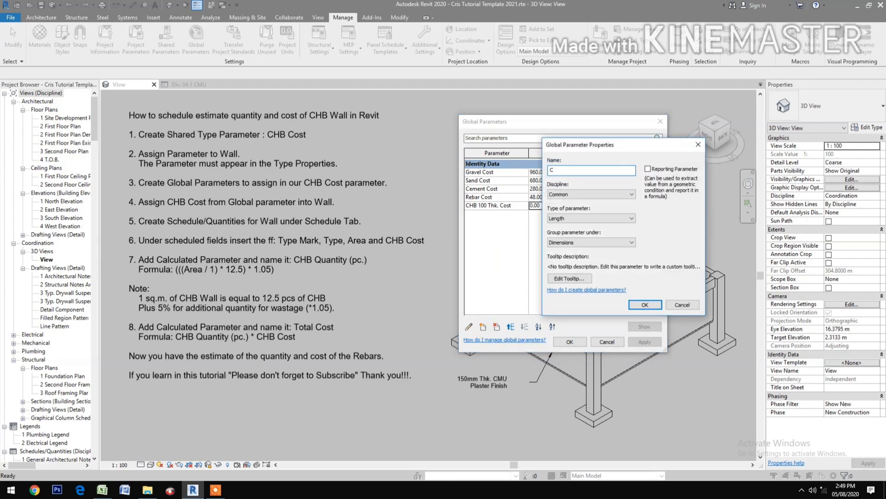
pyautogui.write('hb')
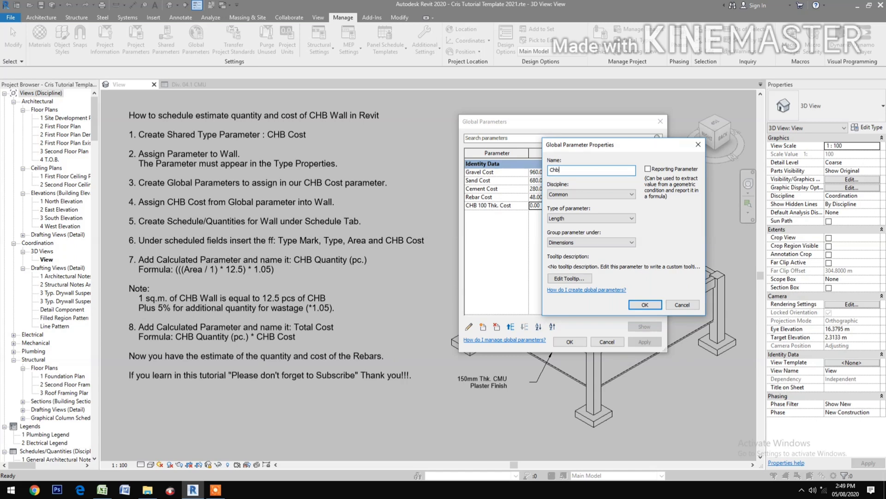
pyautogui.write('CHB 150')
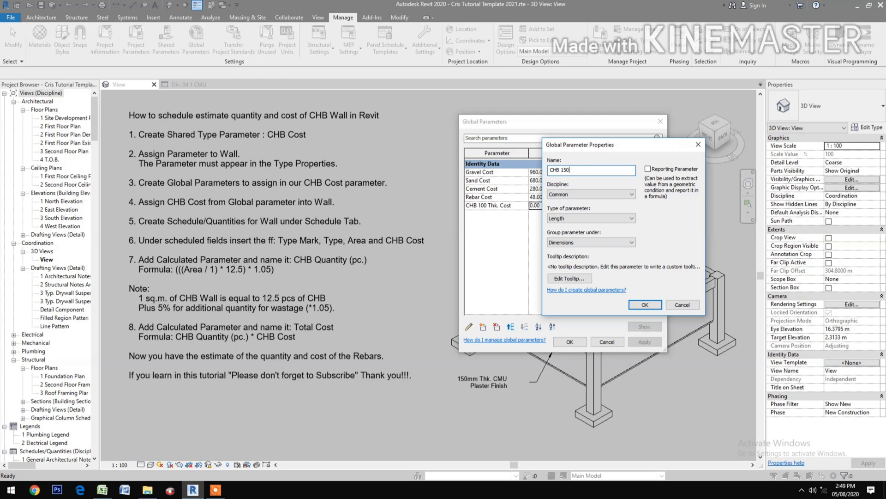
pyautogui.write('Thk.')
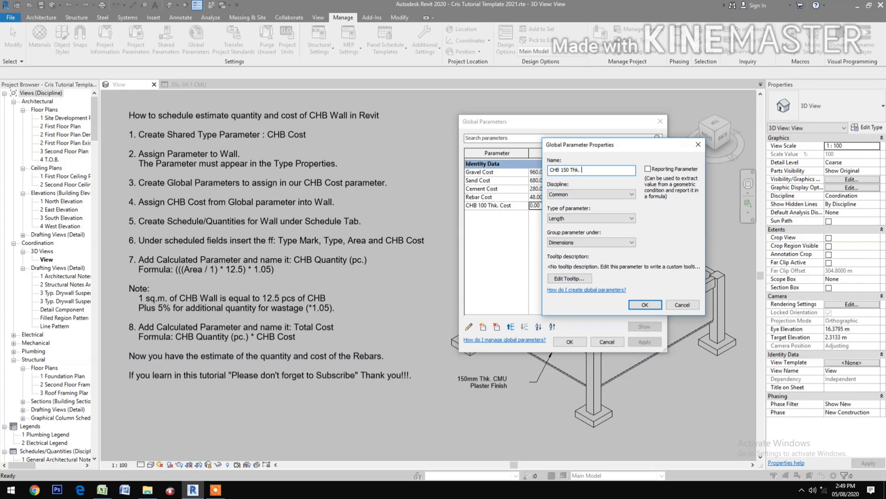
pyautogui.write('Cost')
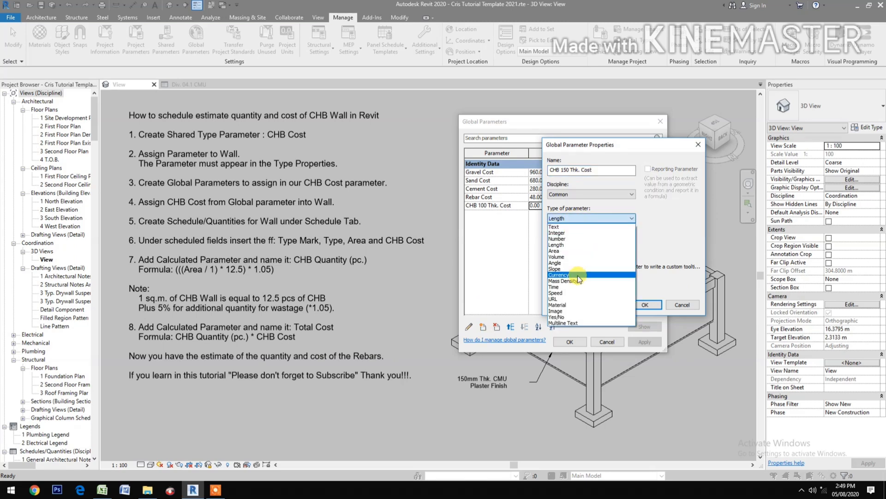
pyautogui.click(576, 274)
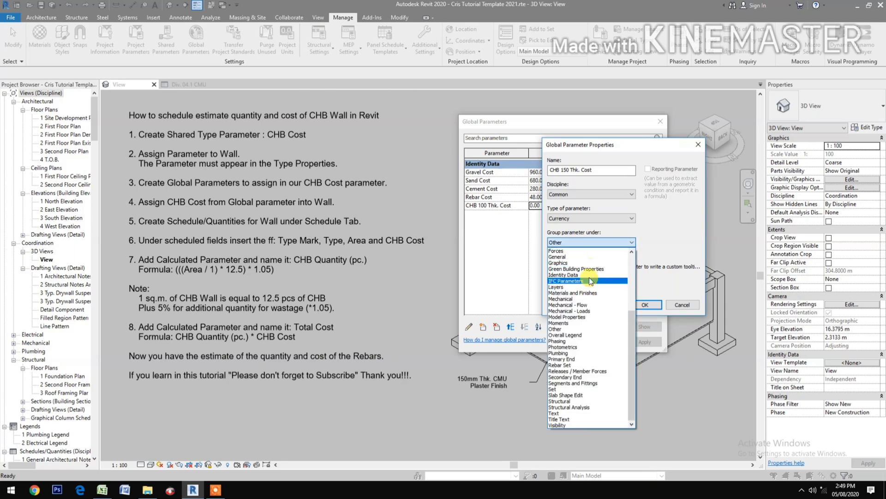
pyautogui.click(566, 275)
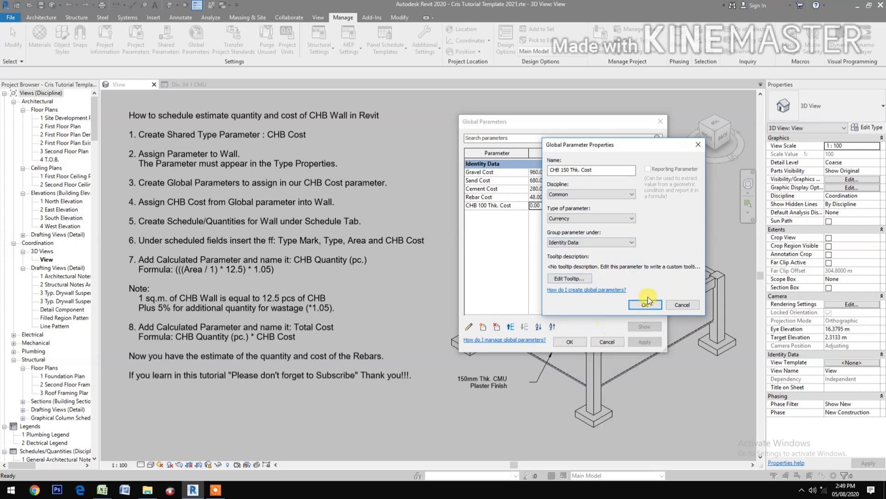
pyautogui.click(645, 304)
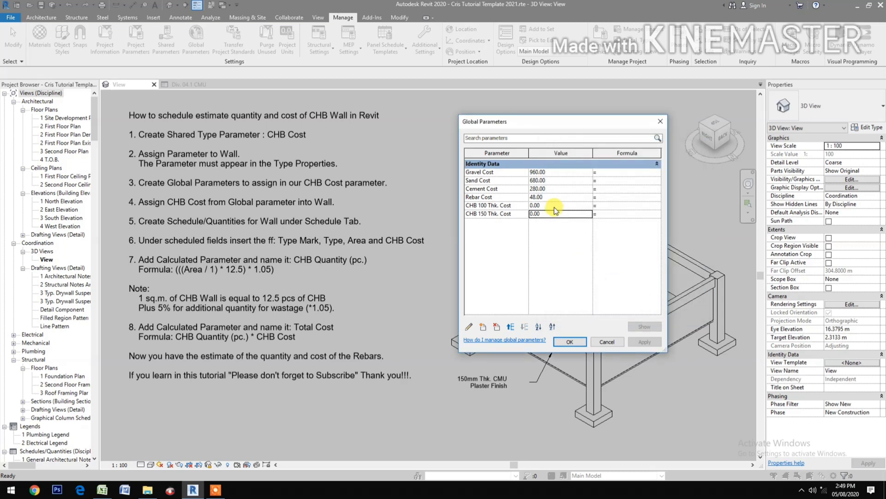
# Enter 12 for CHB 100 Thk. Cost and 15 for CHB 150 Thk. Cost.
pyautogui.click(554, 204)
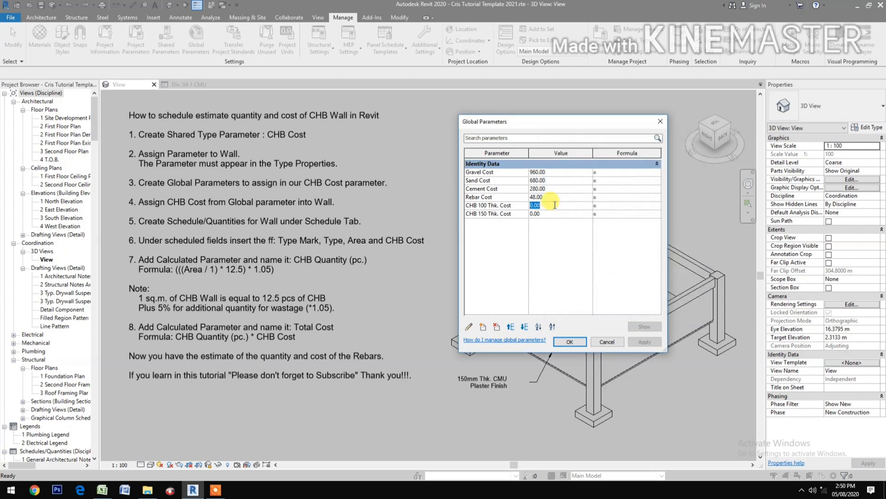
pyautogui.write('12')
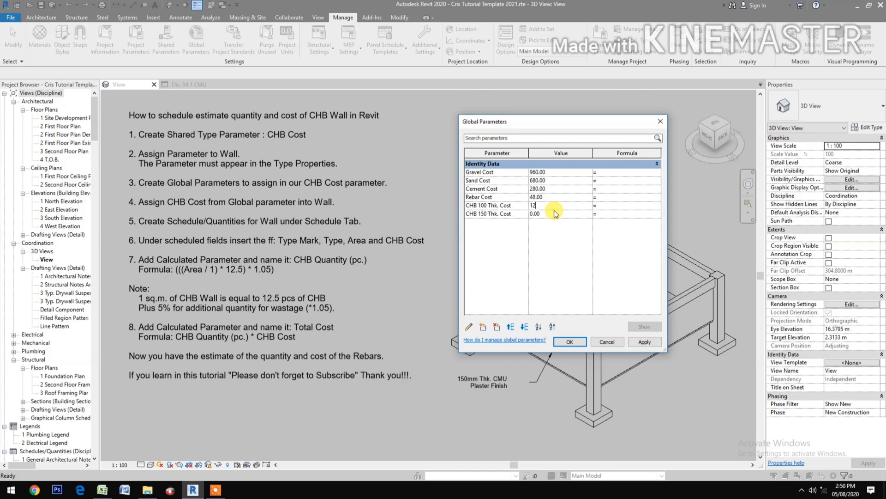
pyautogui.write('15')
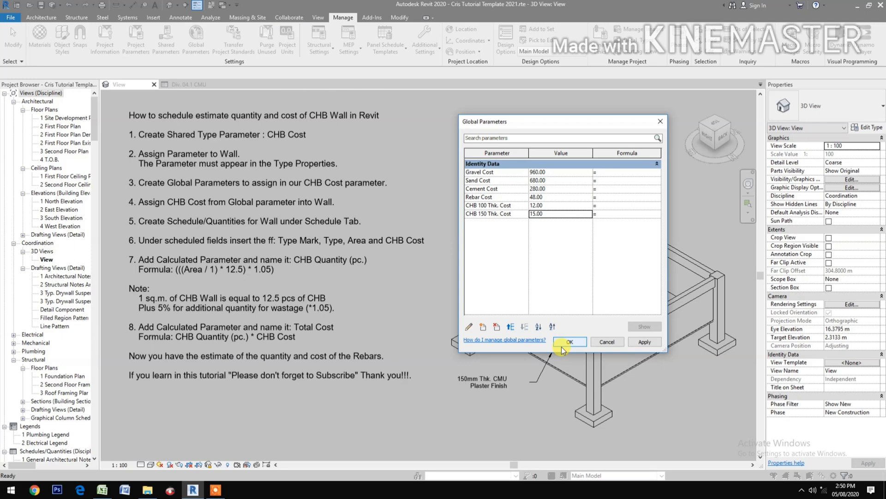
pyautogui.click(569, 342)
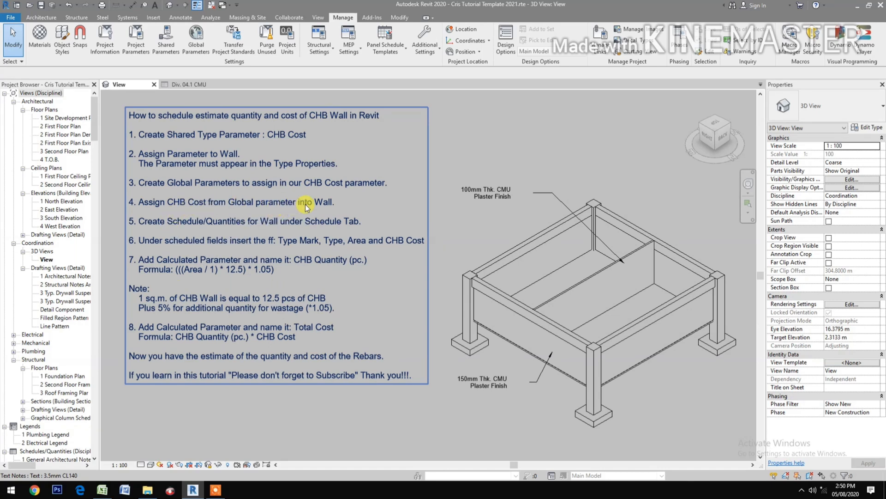
# Link the 150mm CMU wall type's CHB Cost to global parameter CHB 150 Thk. Cost.
pyautogui.click(477, 316)
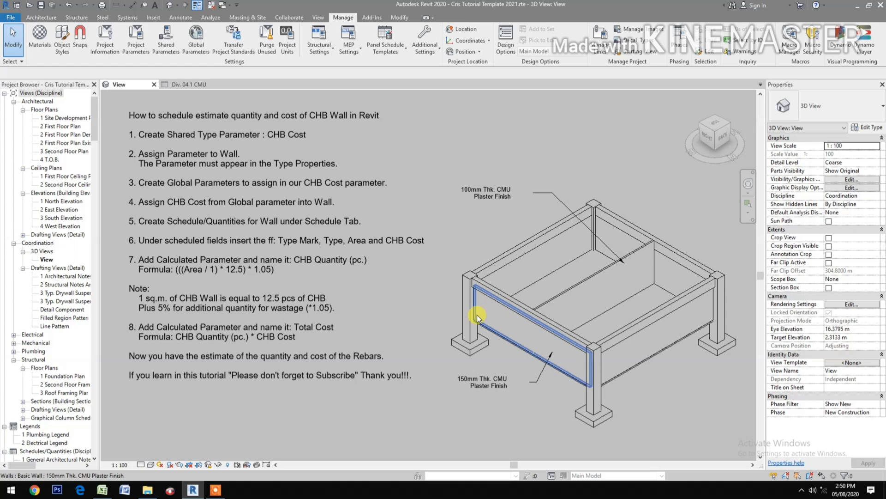
pyautogui.click(478, 317)
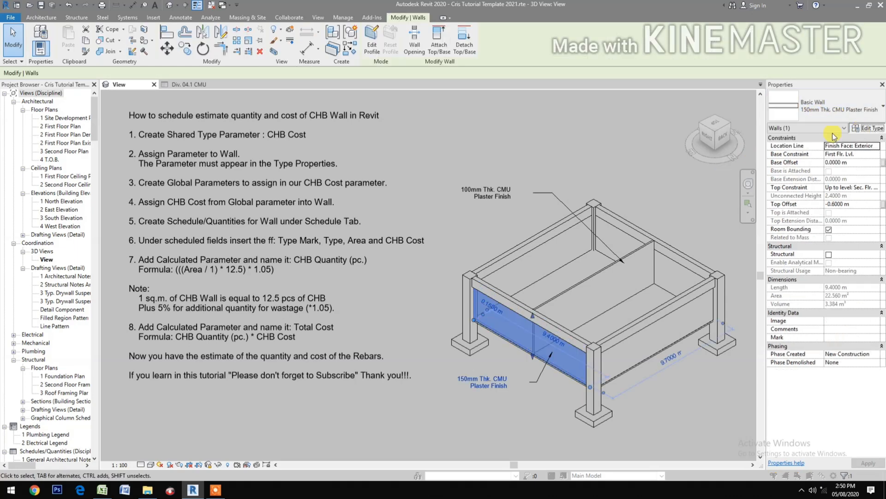
pyautogui.click(871, 128)
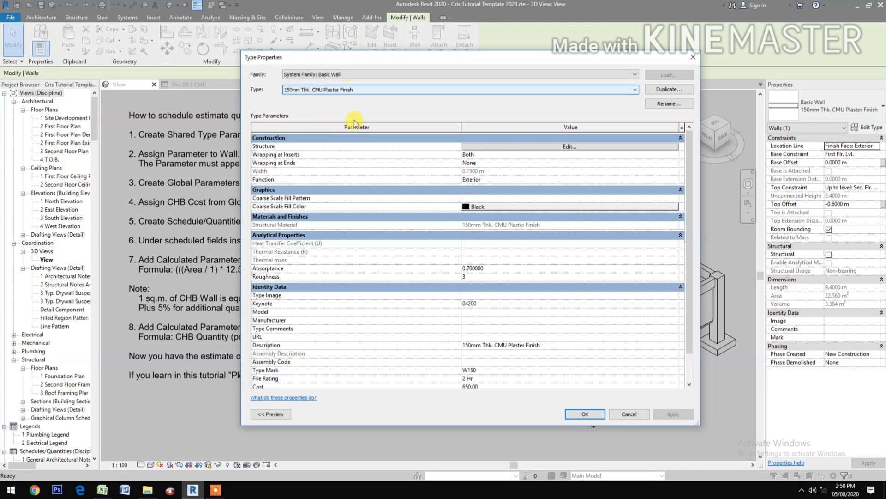
pyautogui.scroll(-3)
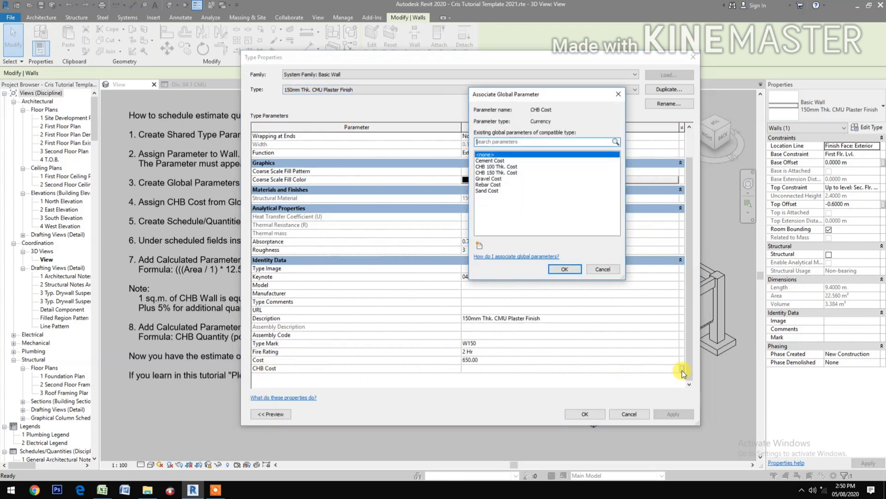
pyautogui.click(496, 172)
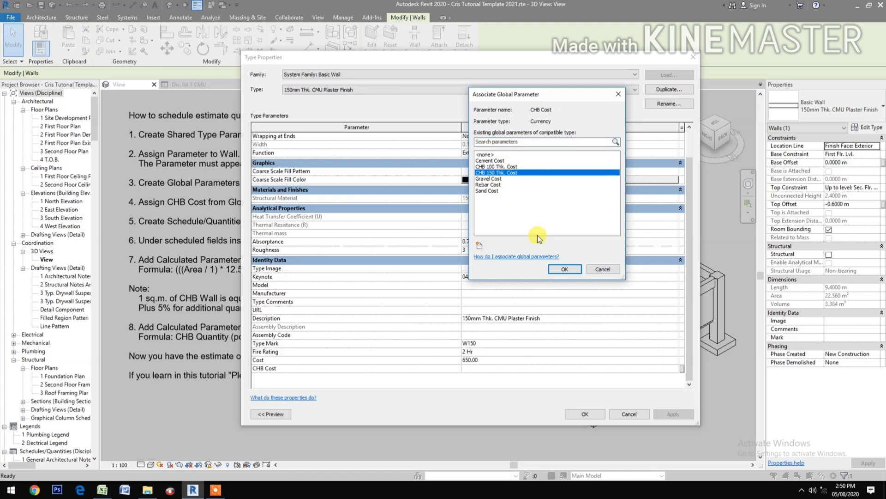
pyautogui.click(563, 269)
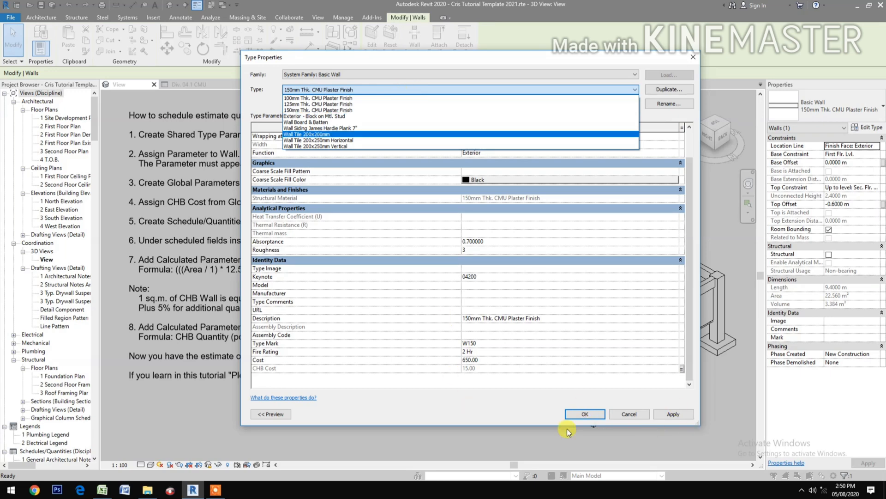
pyautogui.click(584, 414)
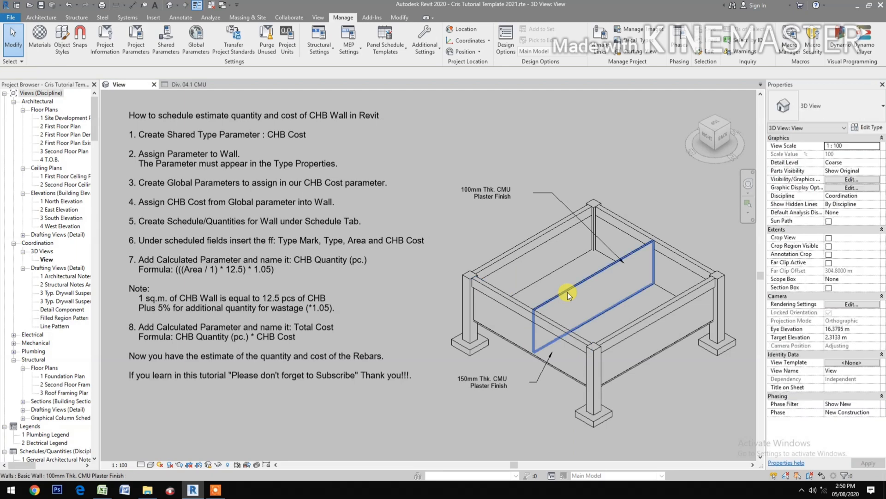
# Link the 100mm CMU wall type's CHB Cost to CHB 100 Thk. Cost (12.00).
pyautogui.click(568, 295)
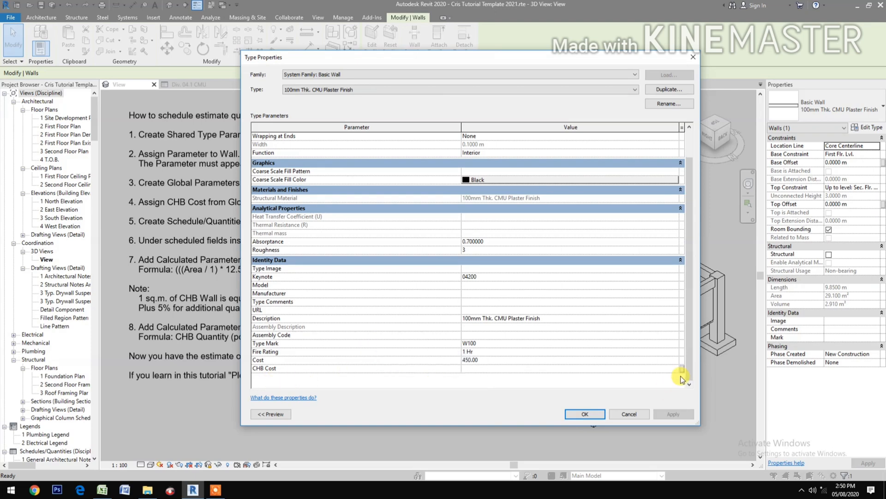
pyautogui.click(683, 378)
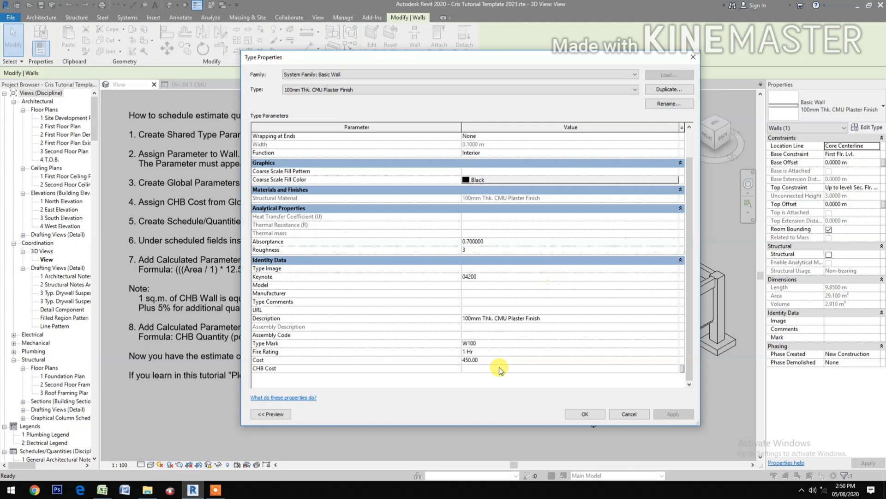
pyautogui.click(470, 359)
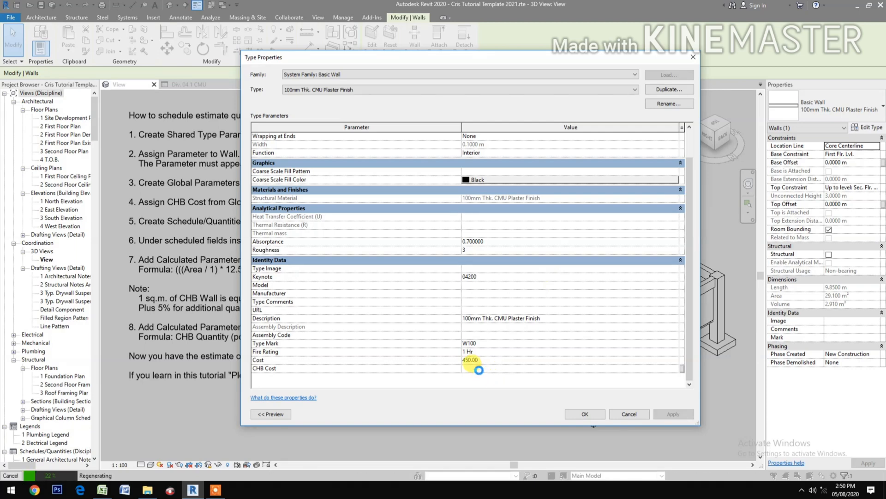
pyautogui.write('12.00')
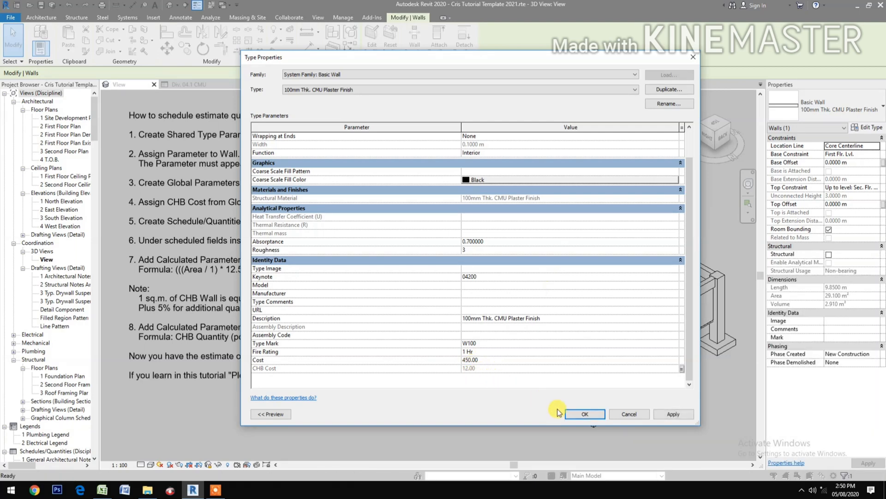
pyautogui.moveTo(670, 413)
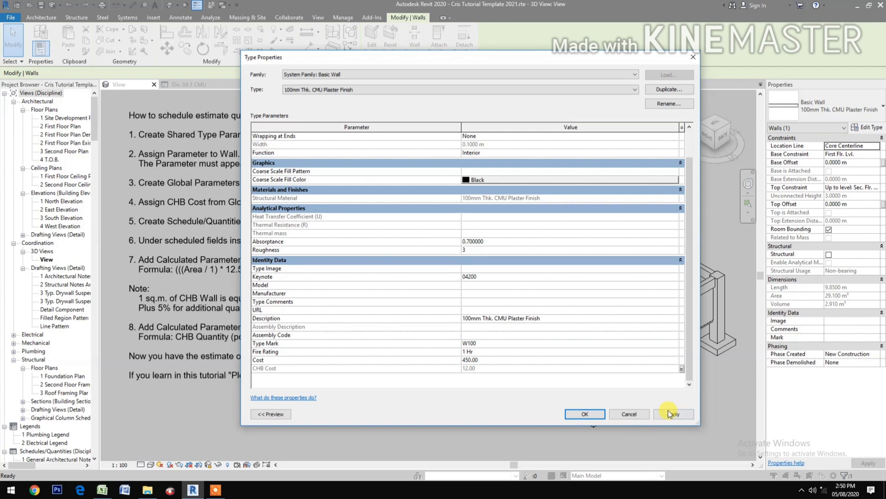
pyautogui.click(584, 414)
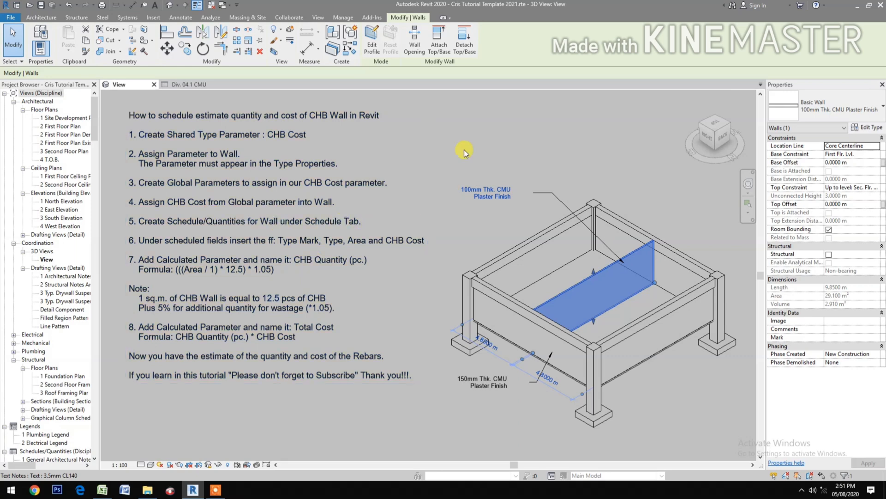
# Create a Walls category schedule for the New Construction phase.
pyautogui.click(318, 18)
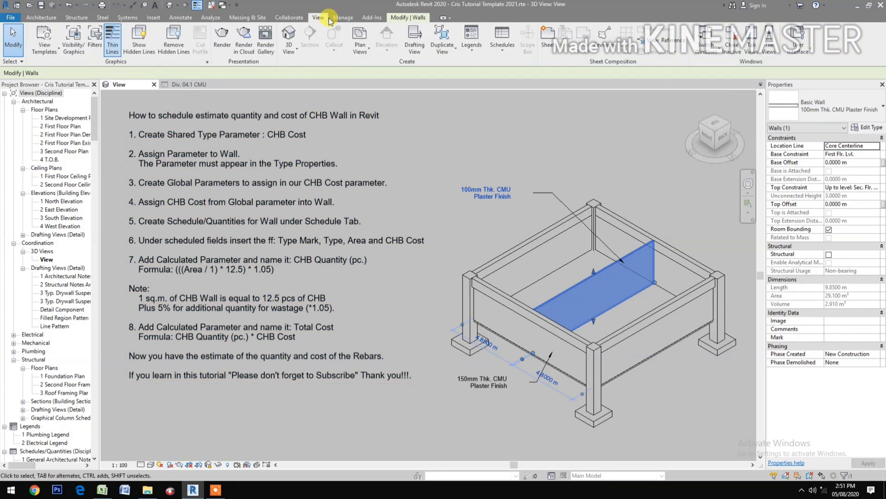
pyautogui.click(500, 41)
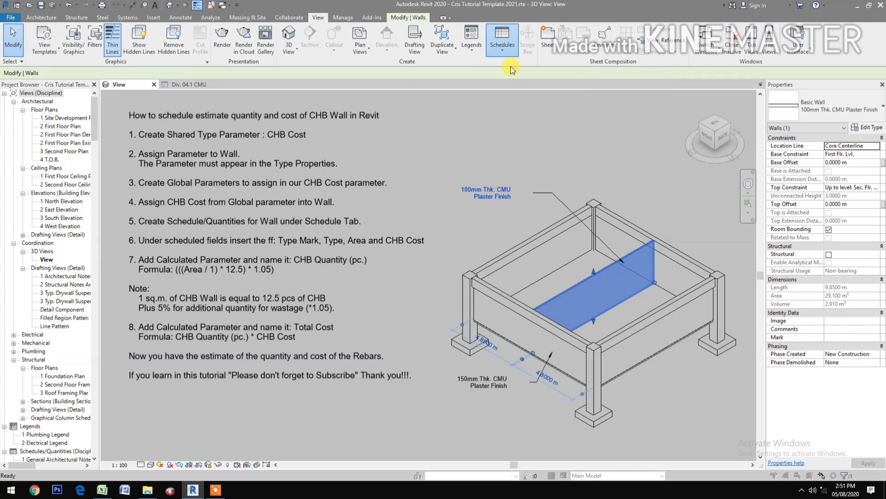
pyautogui.click(501, 38)
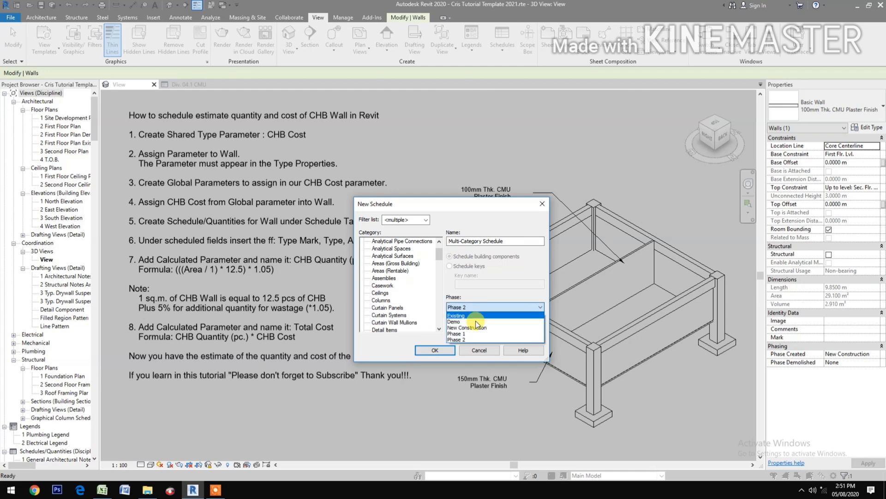
pyautogui.click(466, 328)
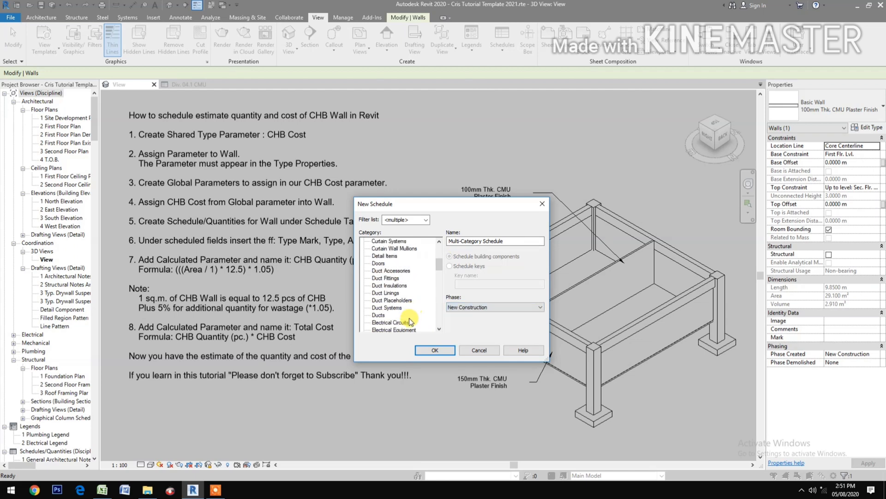
pyautogui.scroll(-3)
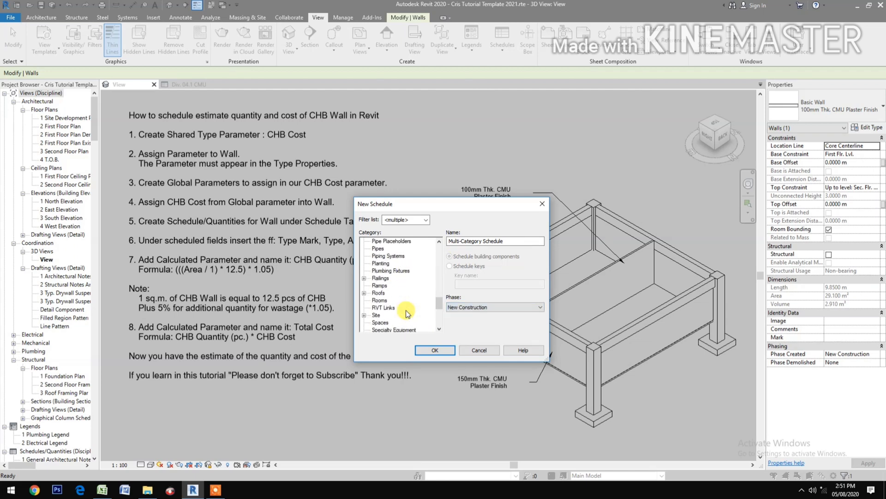
pyautogui.scroll(-3)
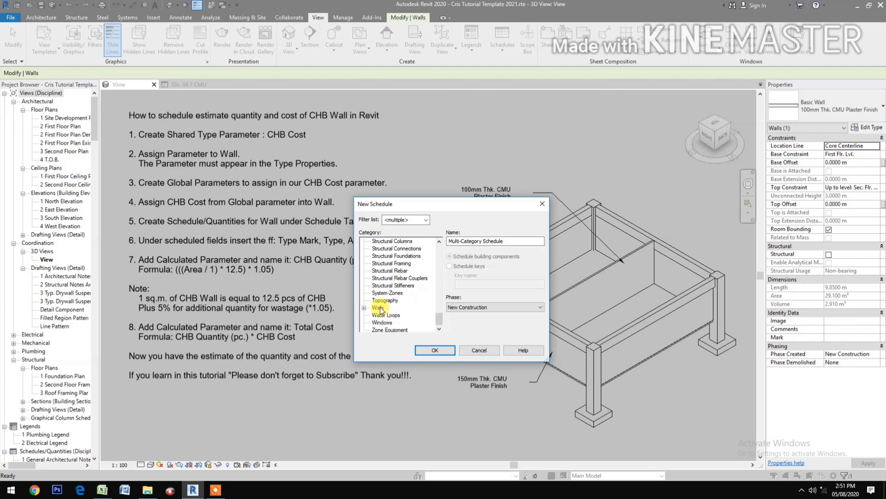
pyautogui.click(434, 350)
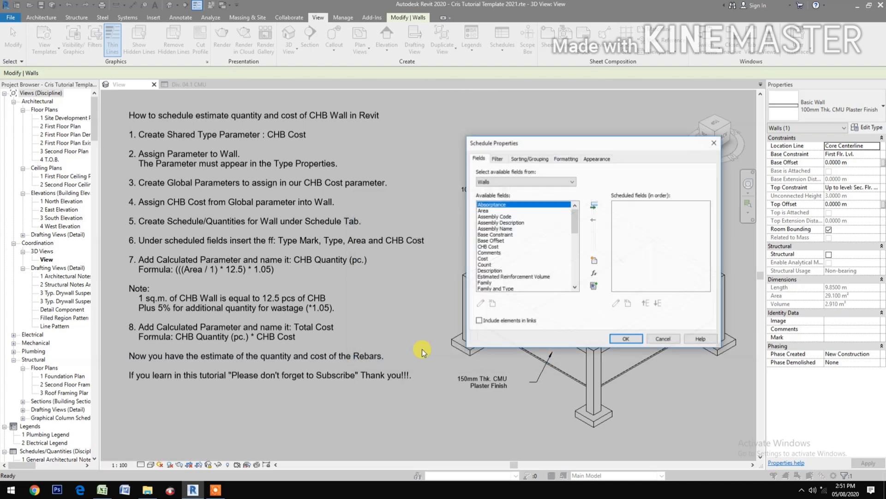
# Add Type Mark, Type, Area and CHB Cost as scheduled fields.
pyautogui.scroll(-3)
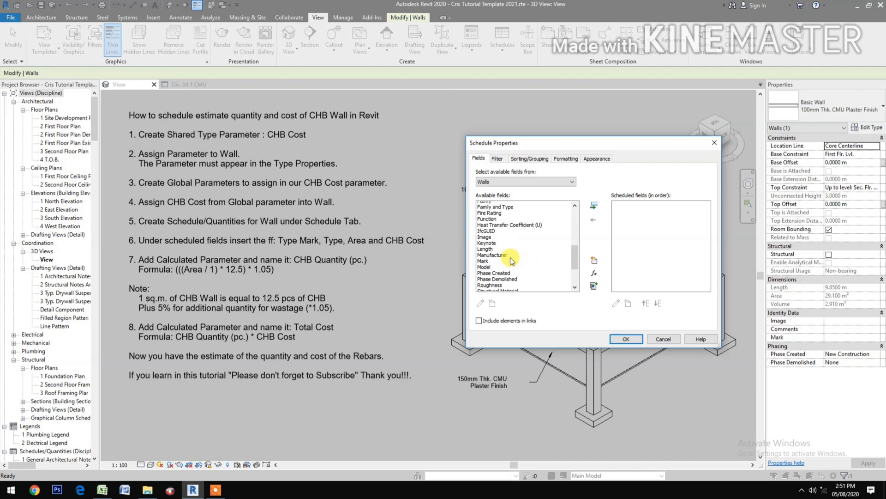
pyautogui.scroll(-3)
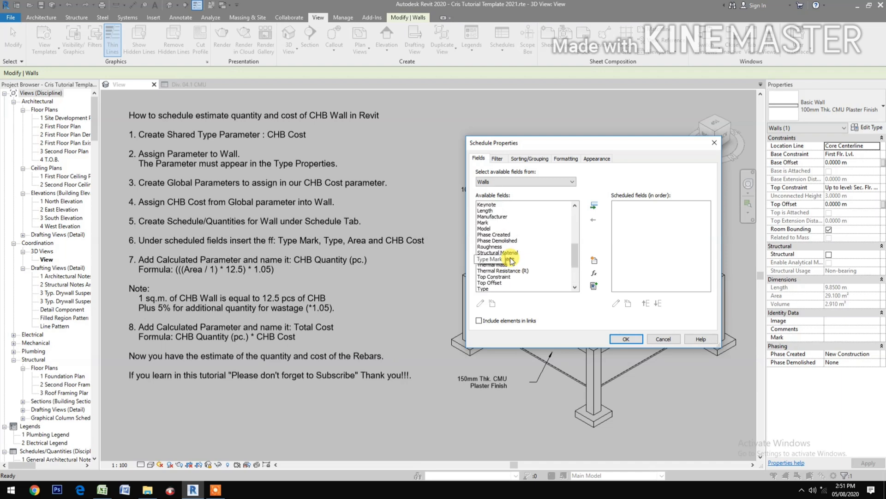
pyautogui.scroll(-3)
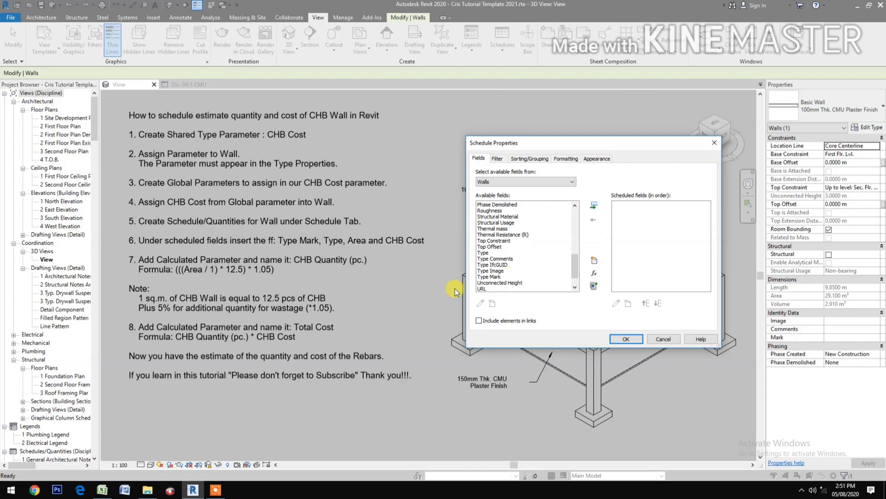
pyautogui.click(489, 277)
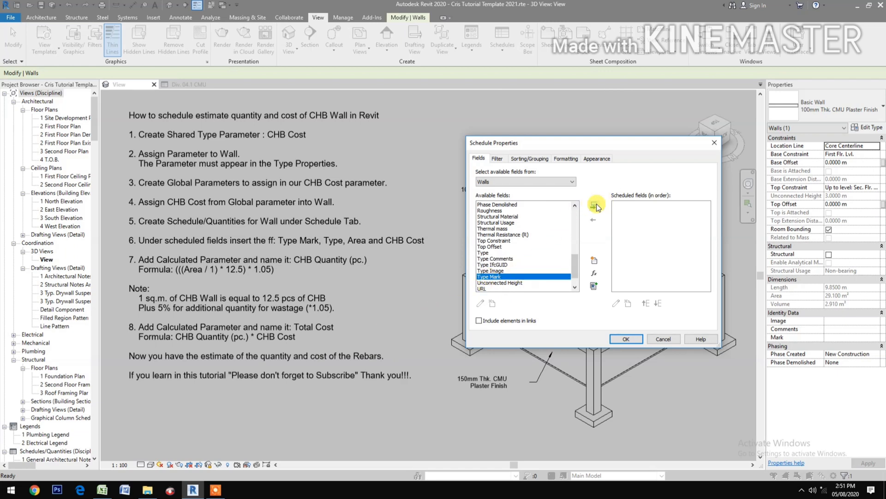
pyautogui.click(593, 205)
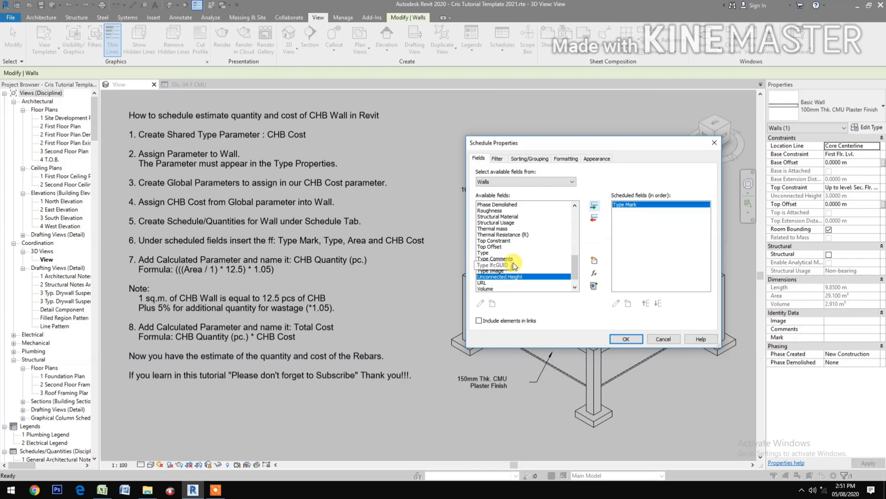
pyautogui.click(594, 205)
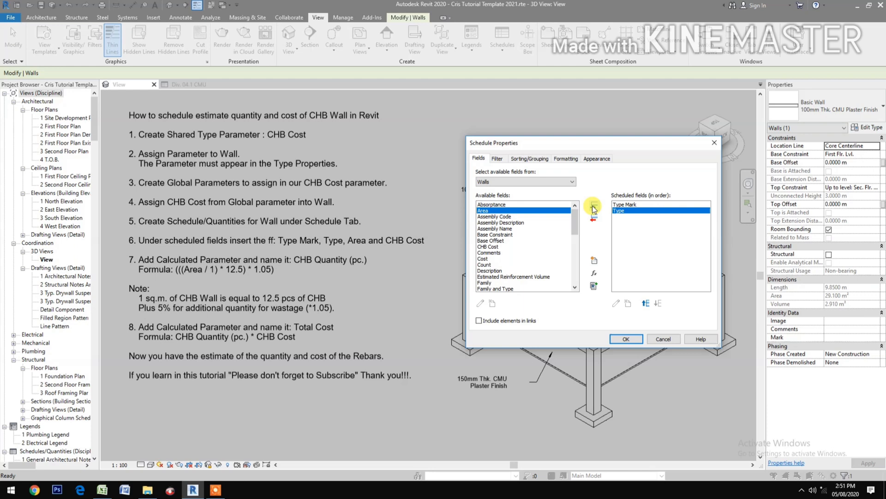
pyautogui.click(592, 205)
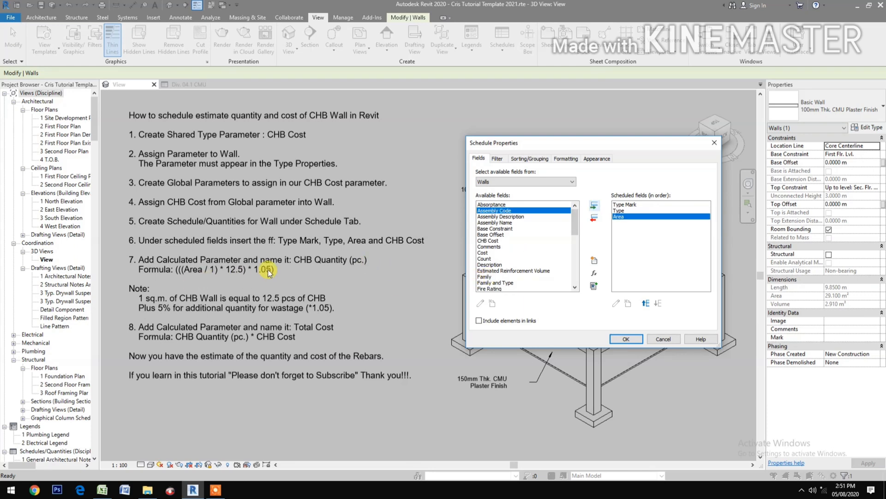
pyautogui.scroll(-3)
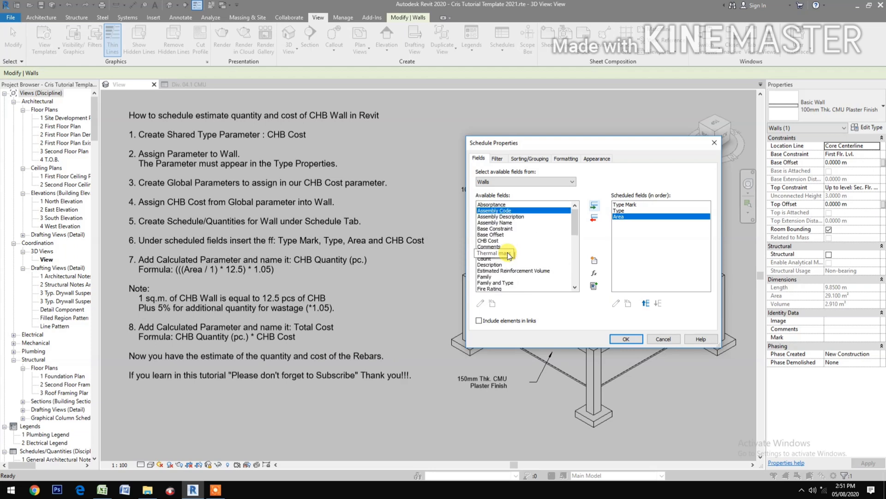
pyautogui.click(487, 240)
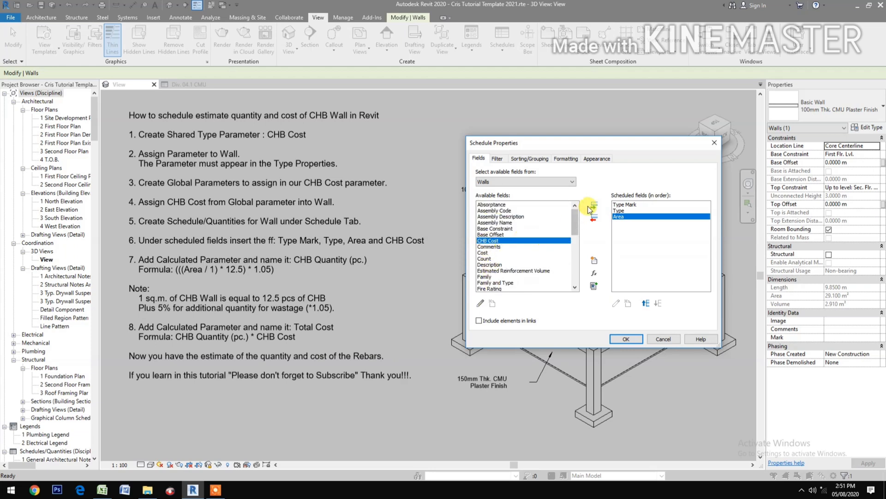
pyautogui.click(594, 204)
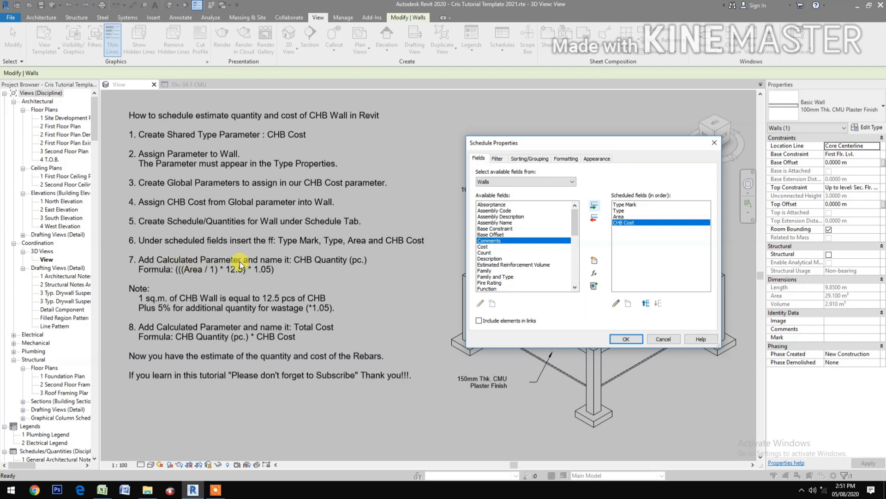
pyautogui.moveTo(337, 270)
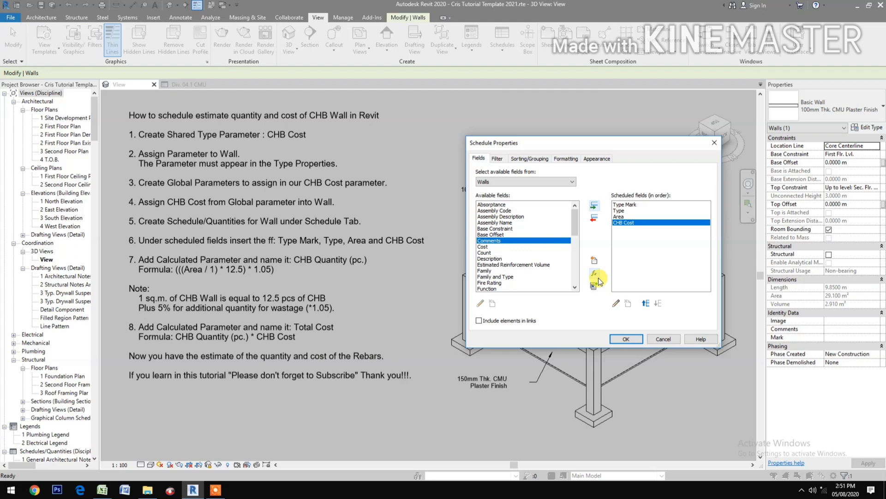
pyautogui.click(594, 273)
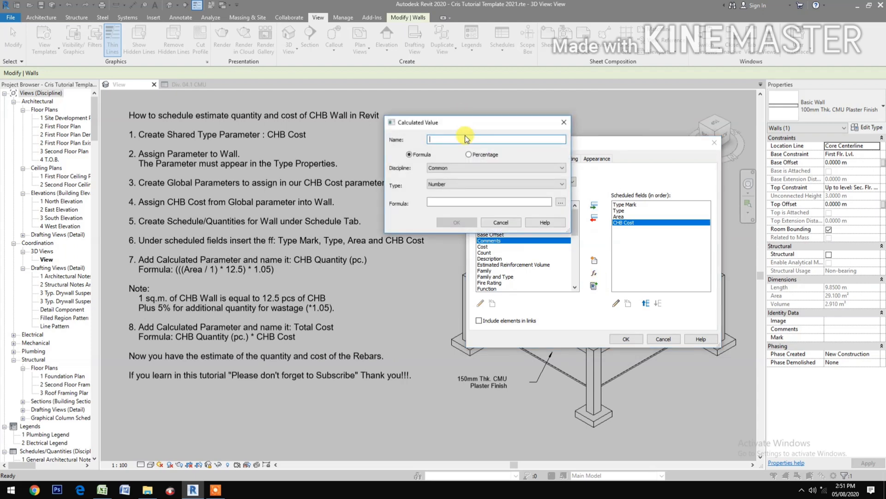
# Define calculated field CHB Quantity (pc.) with formula ((Area/1)*12.5)*1.05.
pyautogui.write('CHB Quantity')
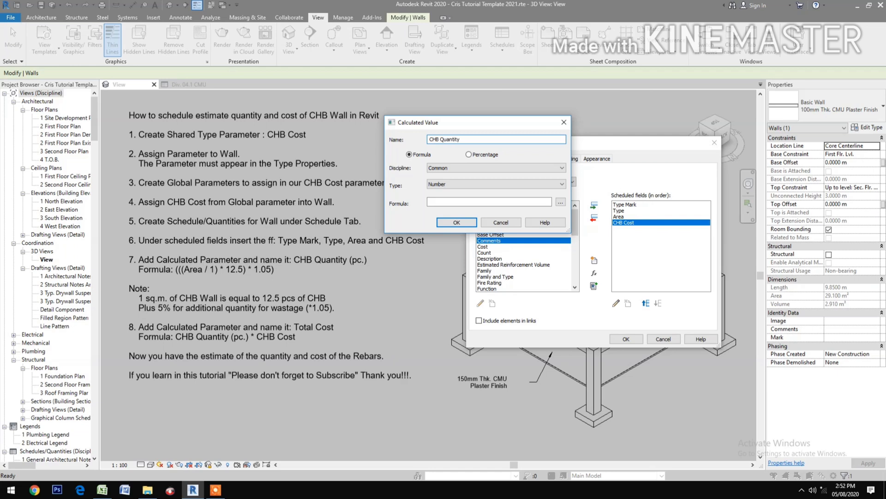
pyautogui.write('(pc.')
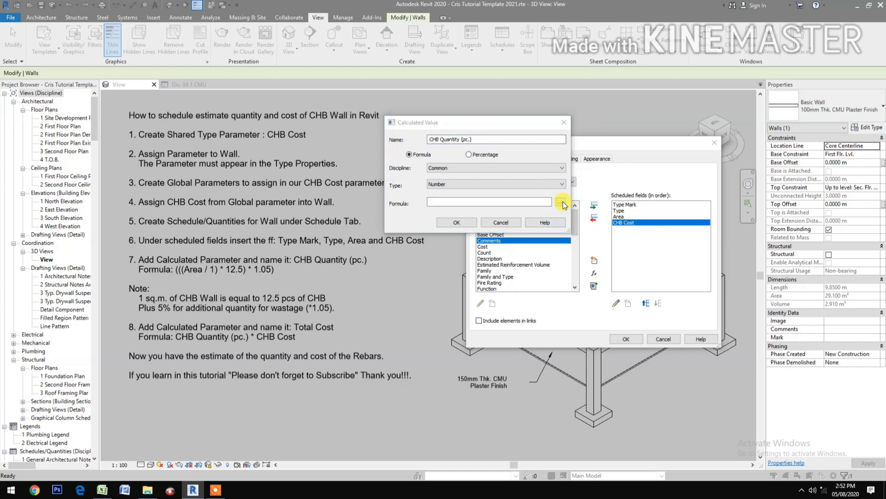
pyautogui.click(560, 202)
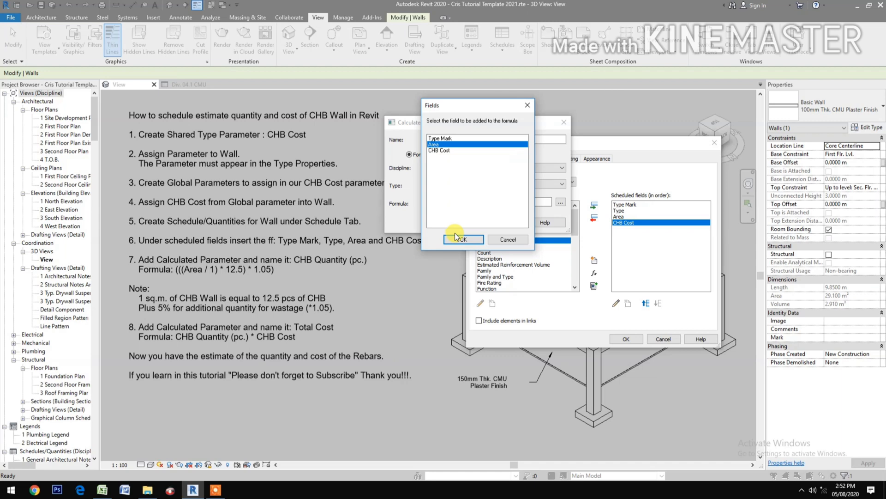
pyautogui.click(463, 239)
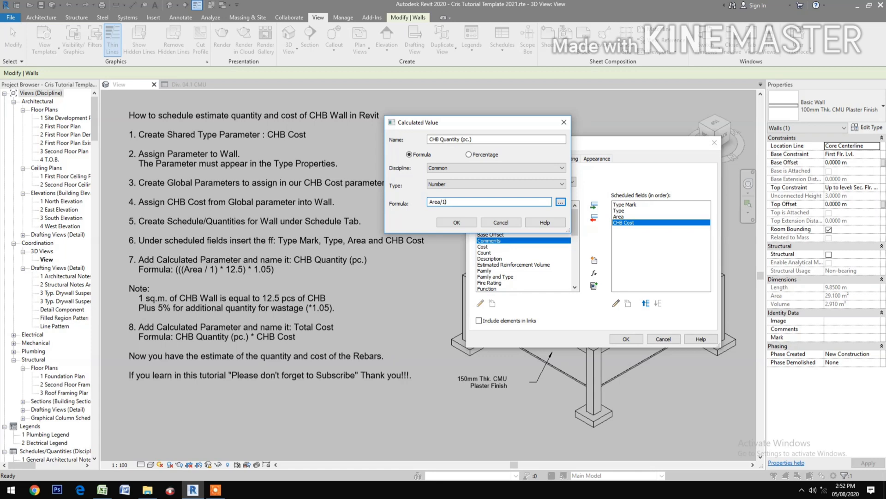
pyautogui.write('(Area/1)')
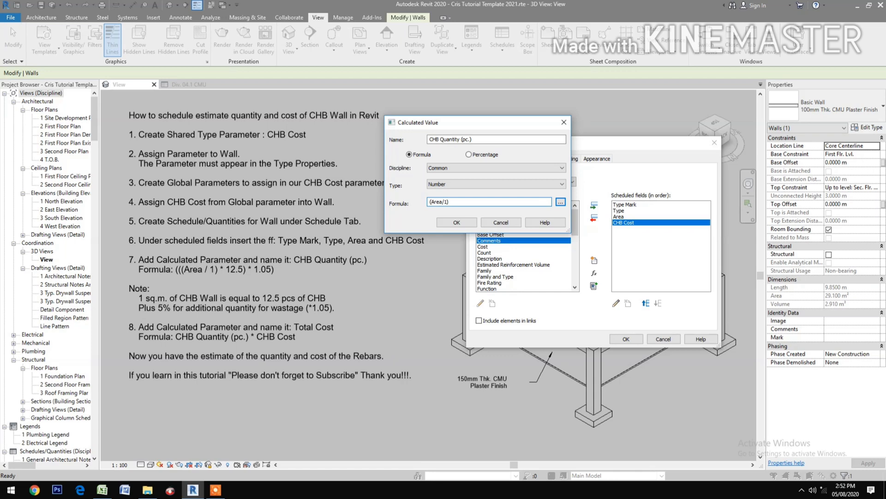
pyautogui.write('*')
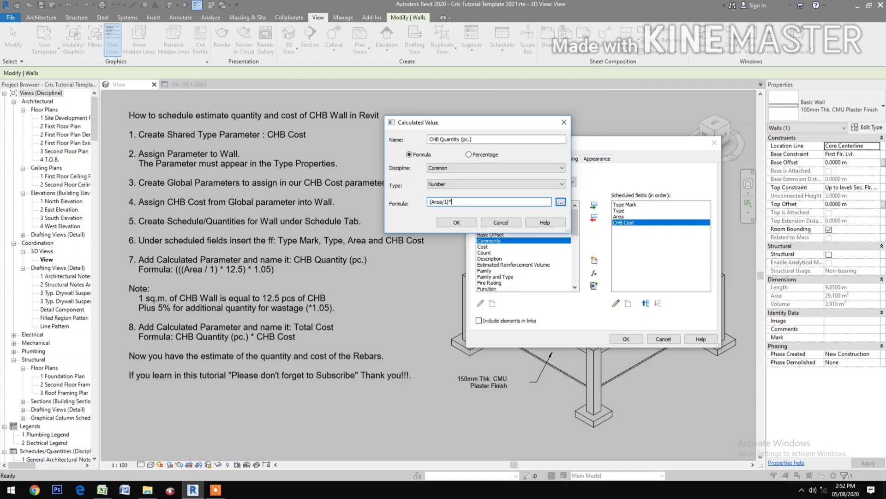
pyautogui.write('12.5)')
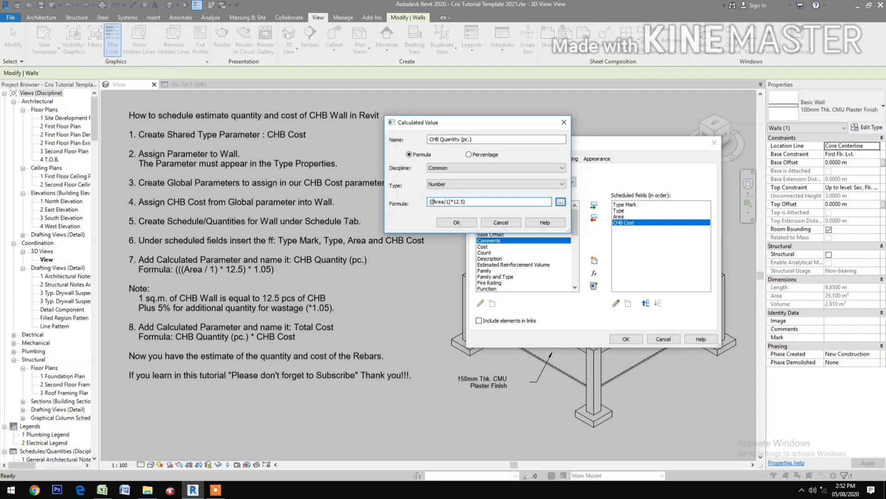
pyautogui.write('*')
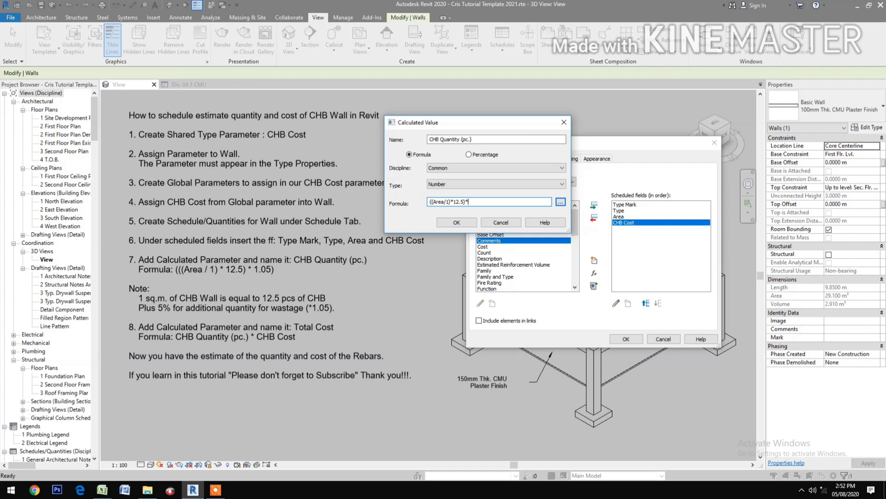
pyautogui.write('1.')
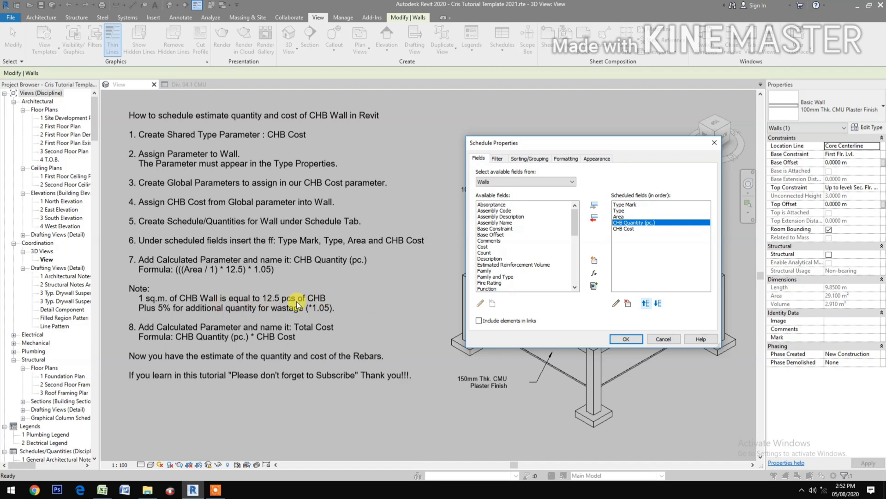
pyautogui.moveTo(188, 298)
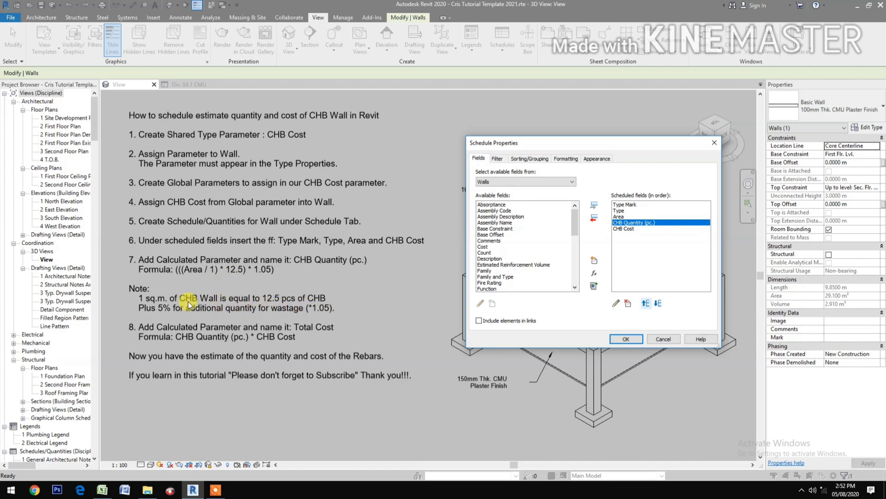
pyautogui.moveTo(238, 316)
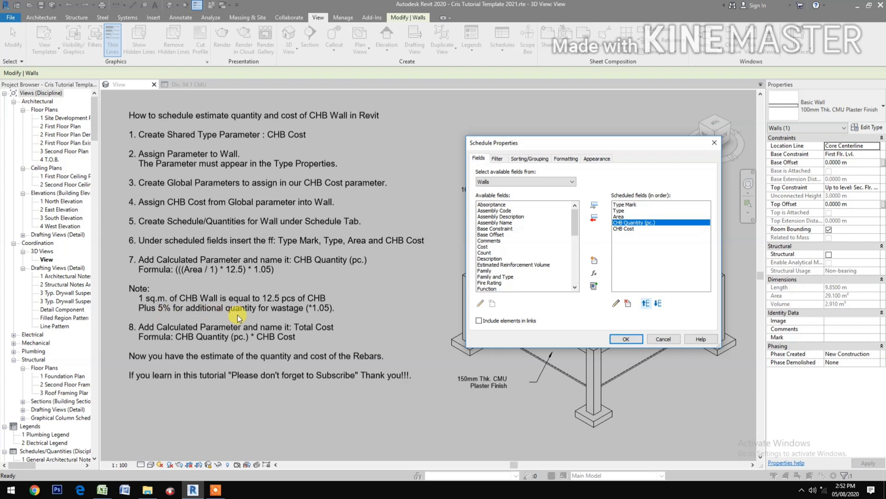
pyautogui.moveTo(263, 281)
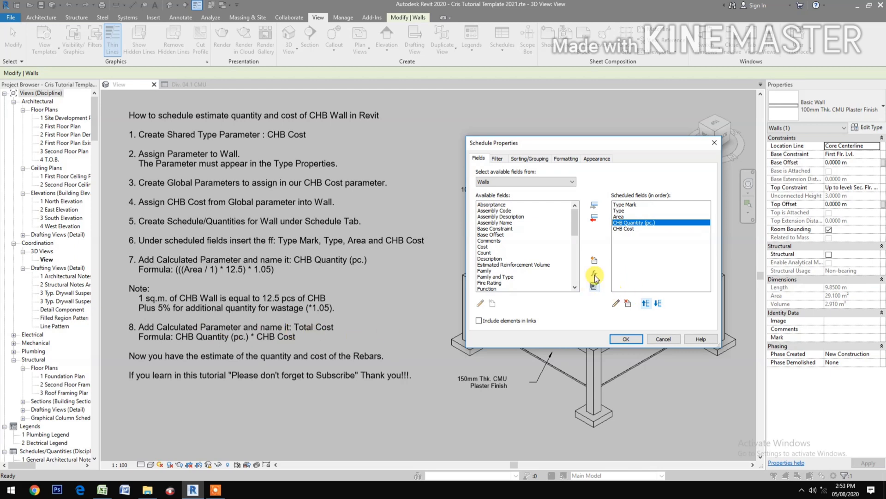
# Start a new blank calculated parameter for the wall schedule.
pyautogui.click(594, 276)
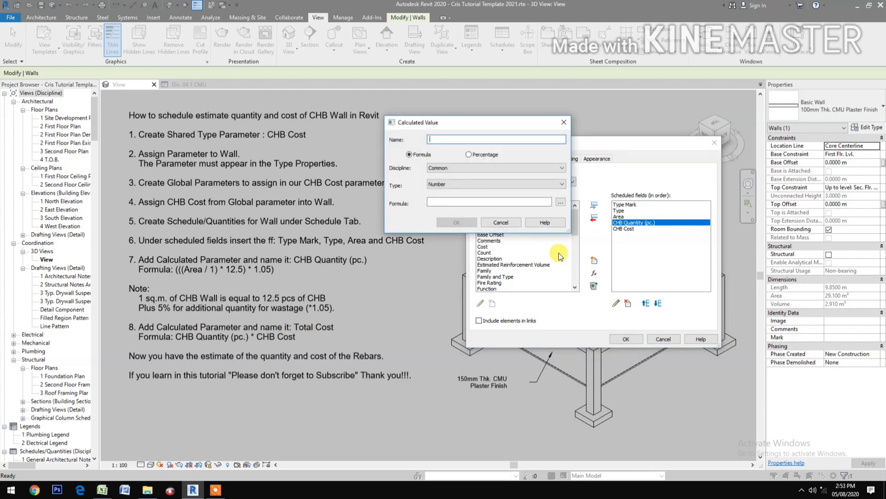
# Add a 'Total Cost' calculated field with formula CHB Quantity (pc.) * CHB Cost.
pyautogui.write('Total')
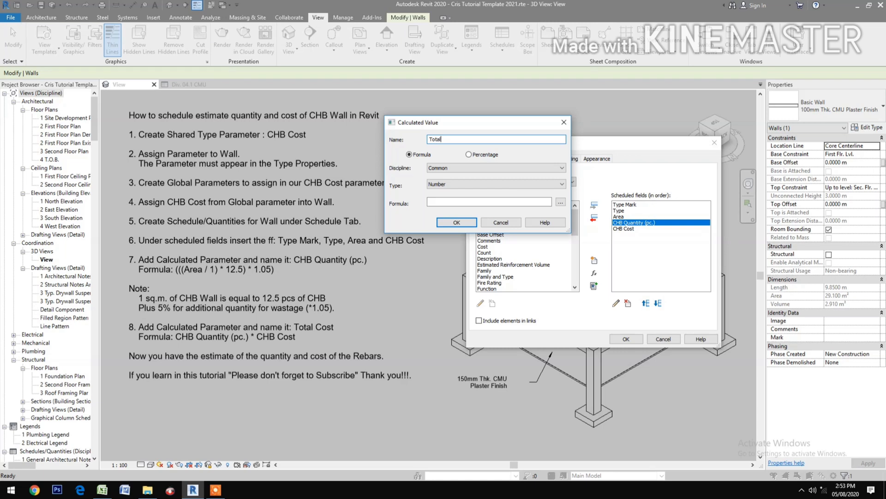
pyautogui.write('Cost')
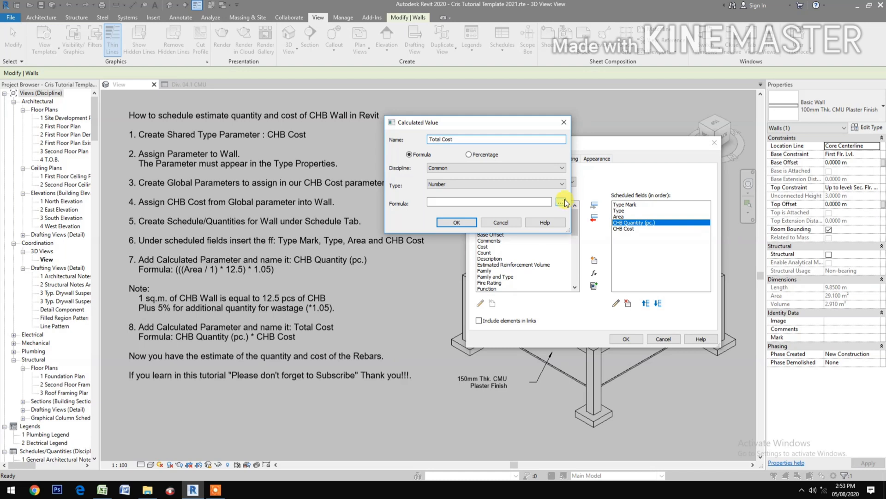
pyautogui.click(564, 201)
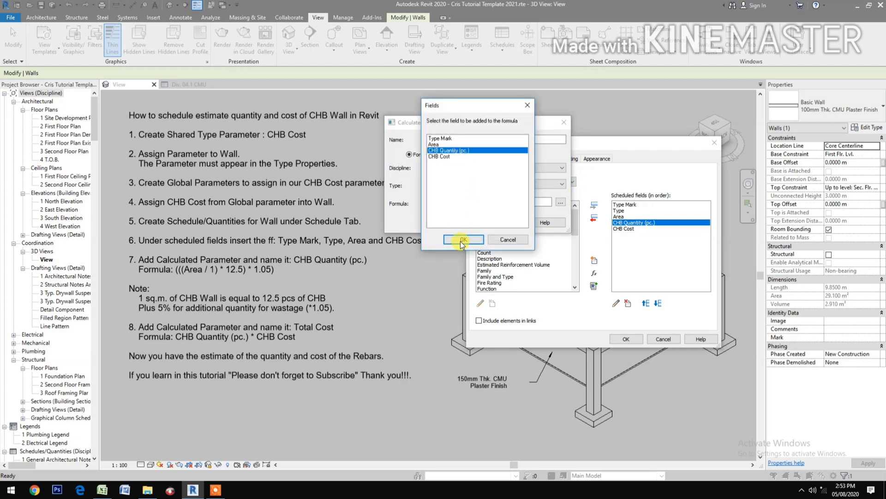
pyautogui.click(463, 239)
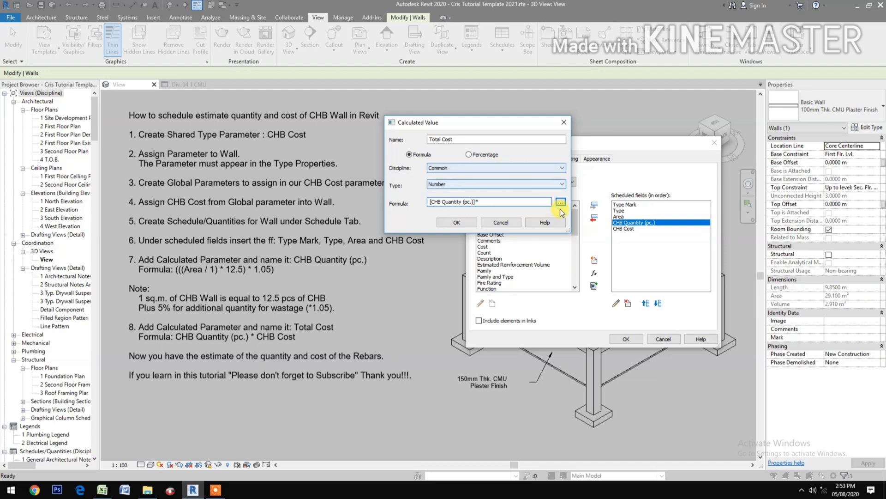
pyautogui.click(560, 202)
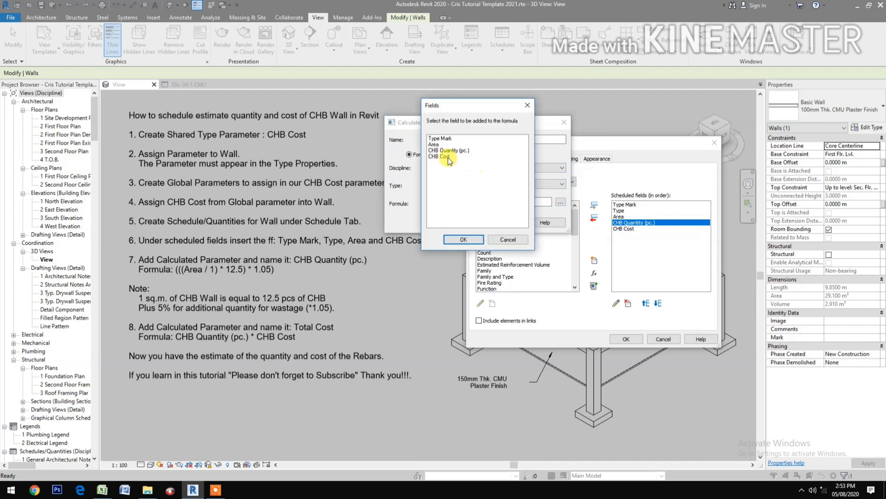
pyautogui.click(463, 239)
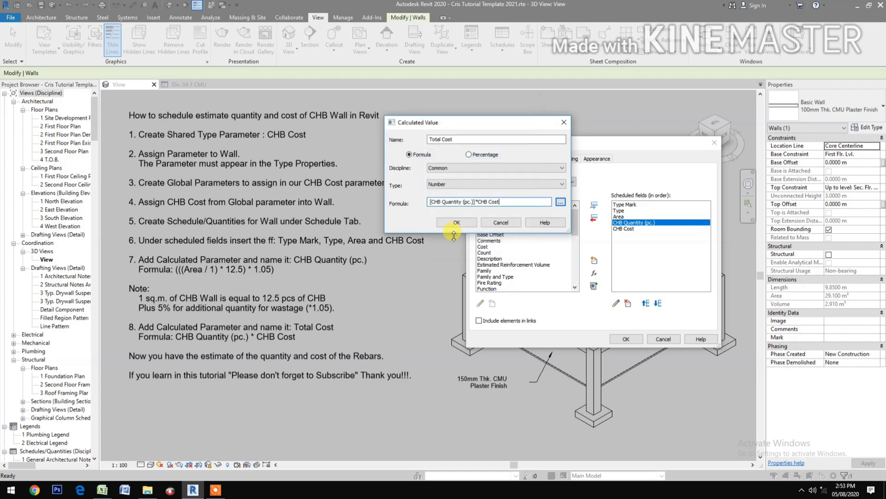
pyautogui.click(456, 221)
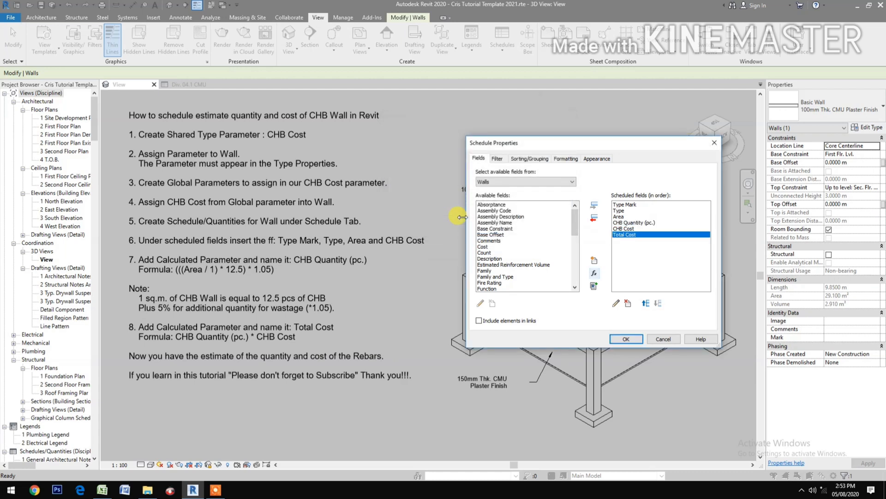
pyautogui.moveTo(694, 294)
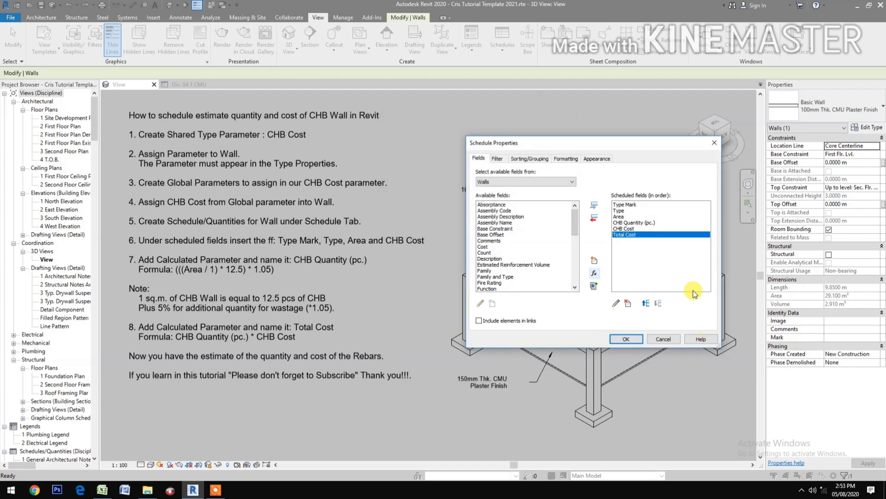
pyautogui.click(529, 158)
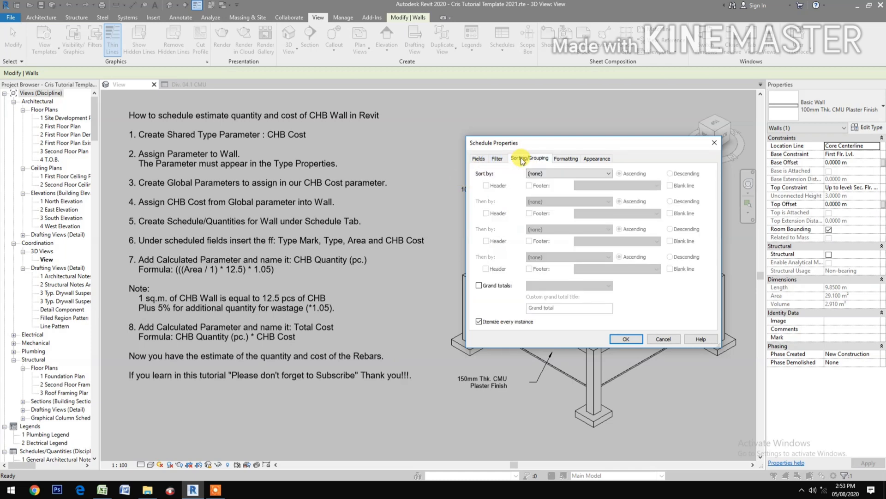
# Enable grand totals showing title, count and totals.
pyautogui.click(479, 284)
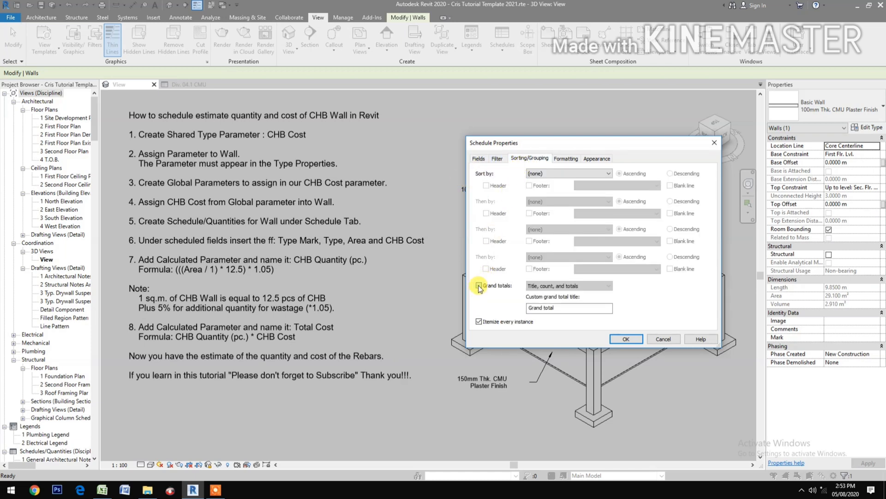
pyautogui.click(565, 158)
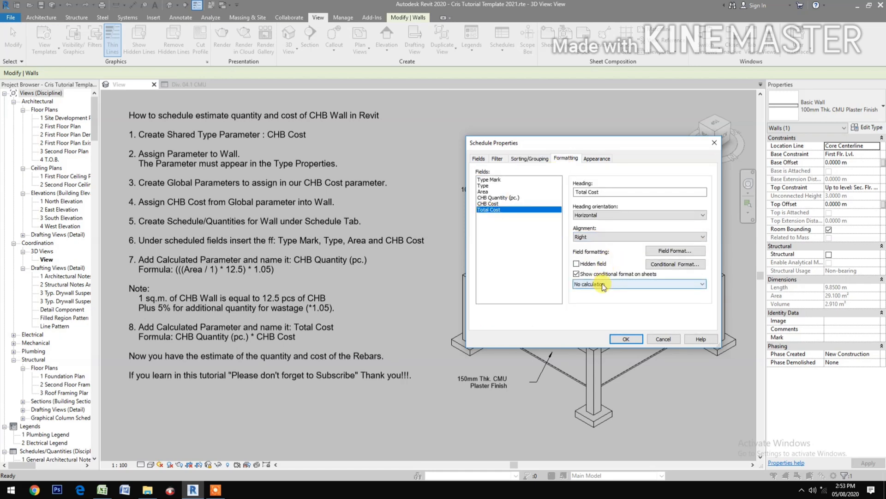
# Make Total Cost calculate totals, formatted as currency with two decimals.
pyautogui.click(639, 283)
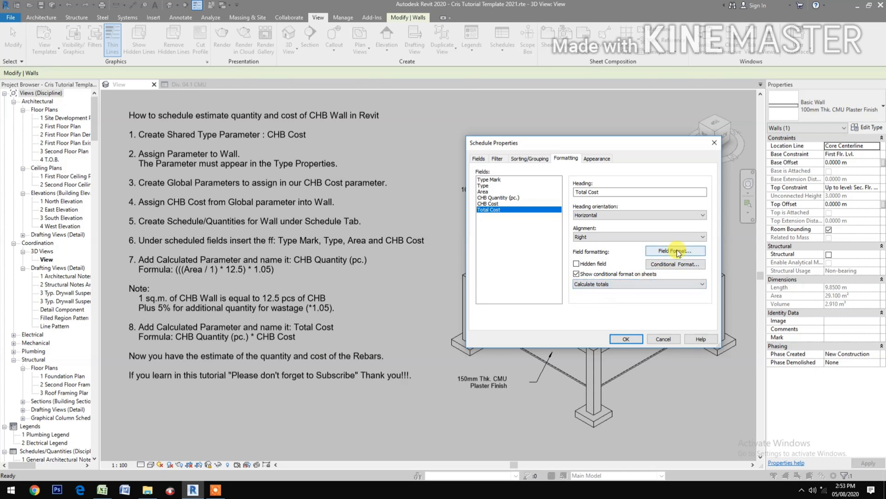
pyautogui.click(675, 250)
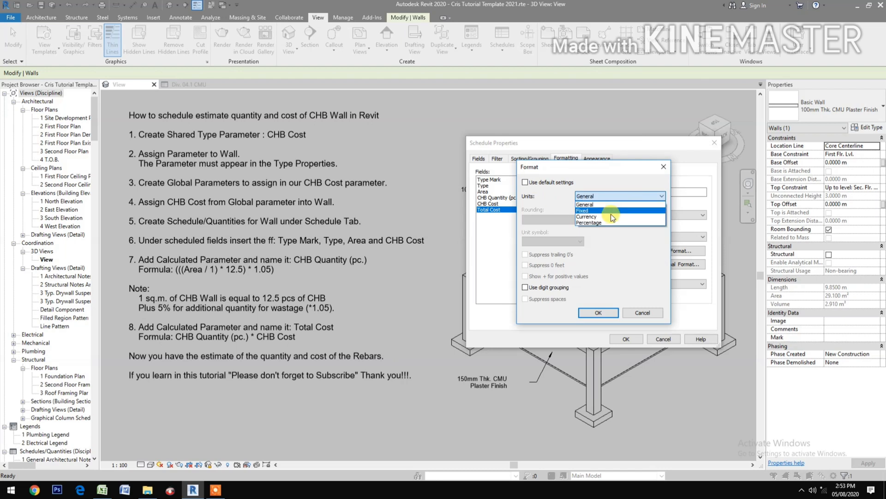
pyautogui.click(586, 217)
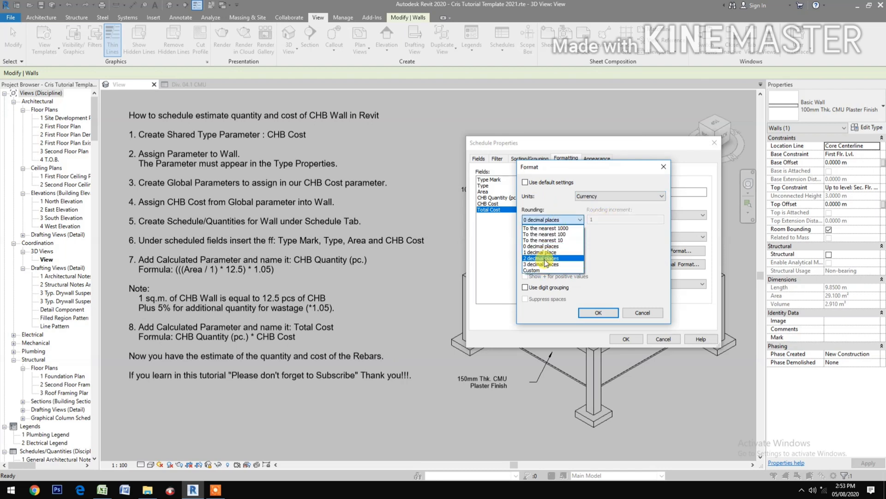
pyautogui.click(540, 259)
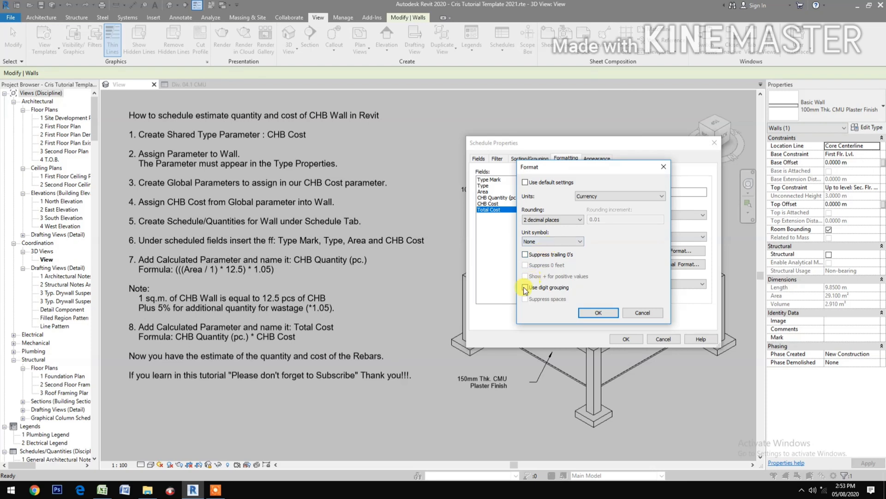
pyautogui.click(598, 312)
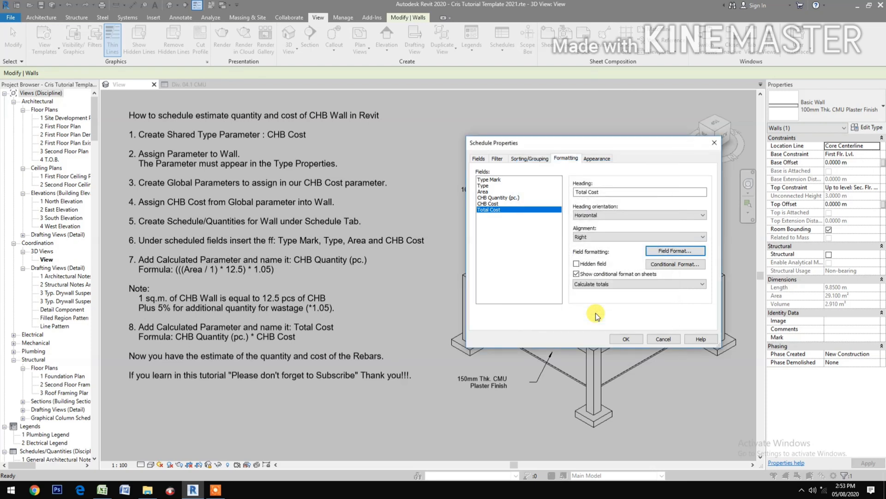
# Keep CHB Cost on the project number format settings.
pyautogui.click(497, 197)
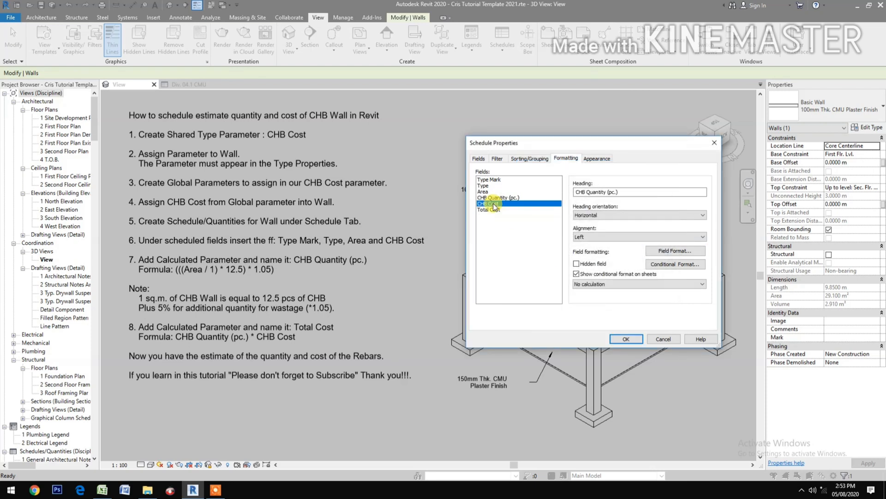
pyautogui.click(488, 203)
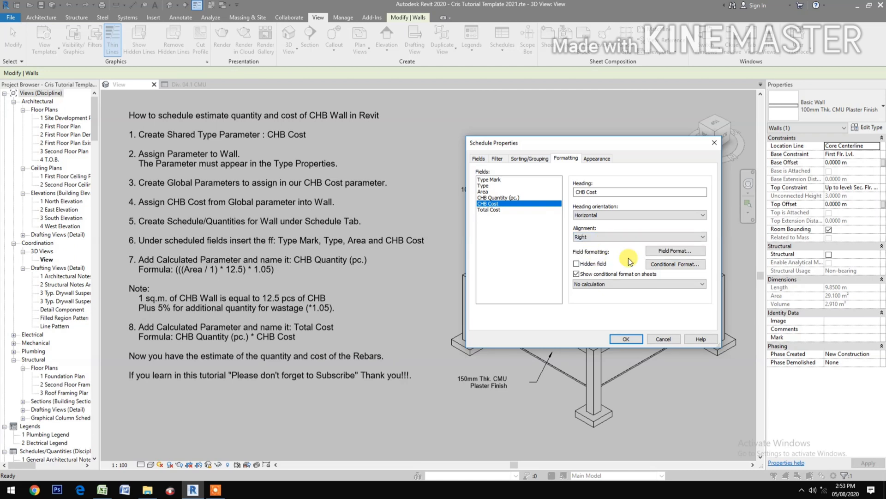
pyautogui.click(674, 250)
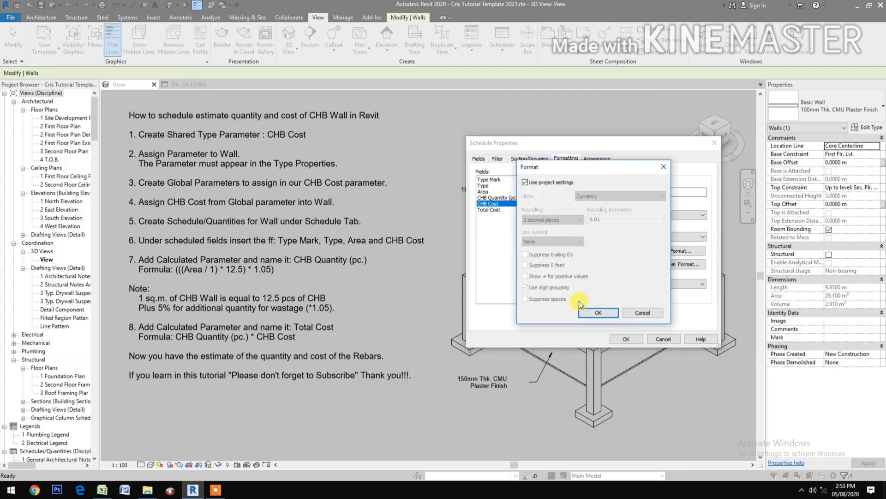
pyautogui.click(598, 312)
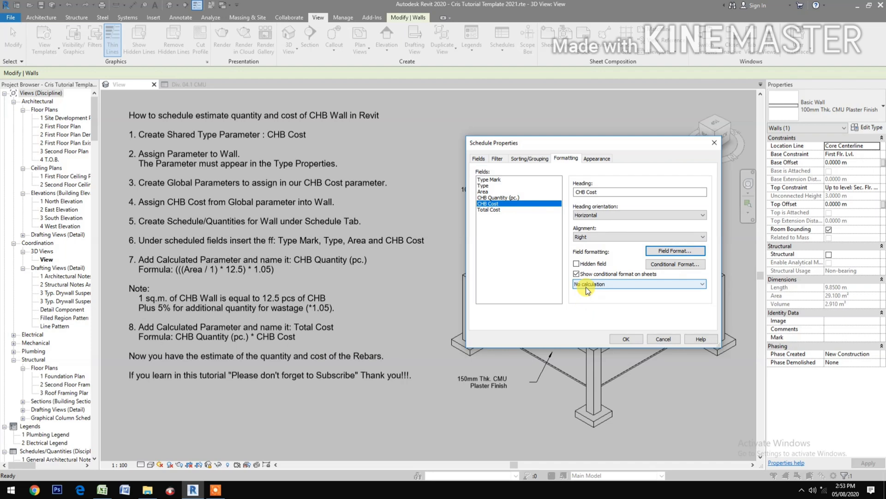
# Right-align CHB Quantity (pc.) and give it its own 2-decimal number format.
pyautogui.click(498, 197)
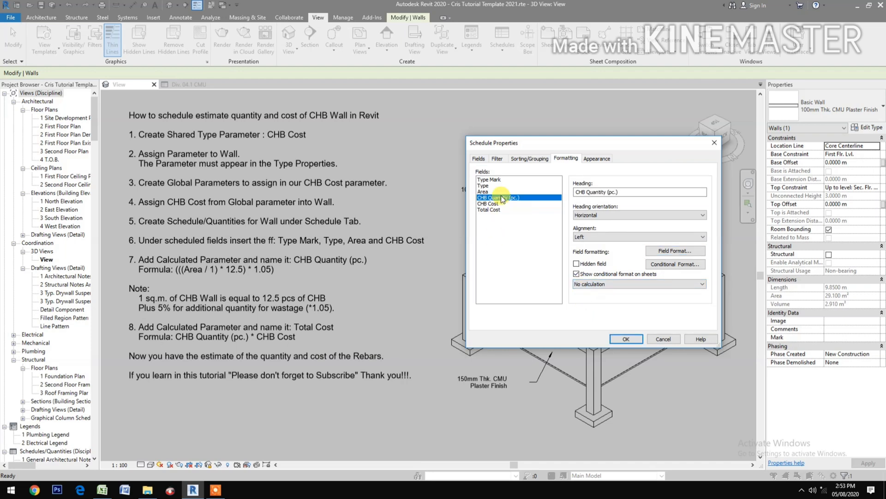
pyautogui.click(702, 236)
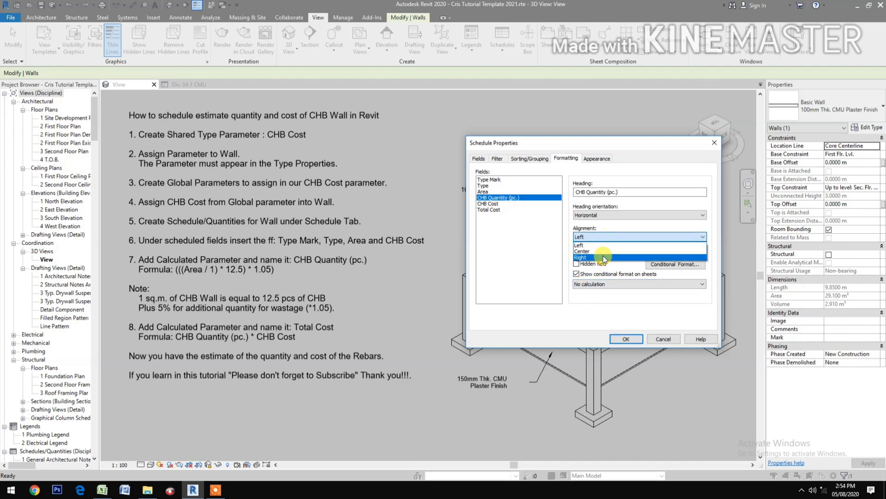
pyautogui.click(676, 248)
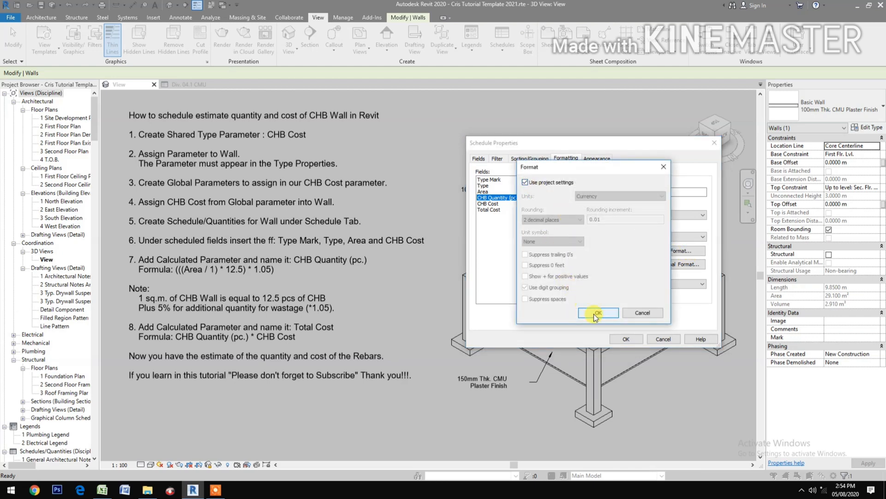
pyautogui.click(597, 313)
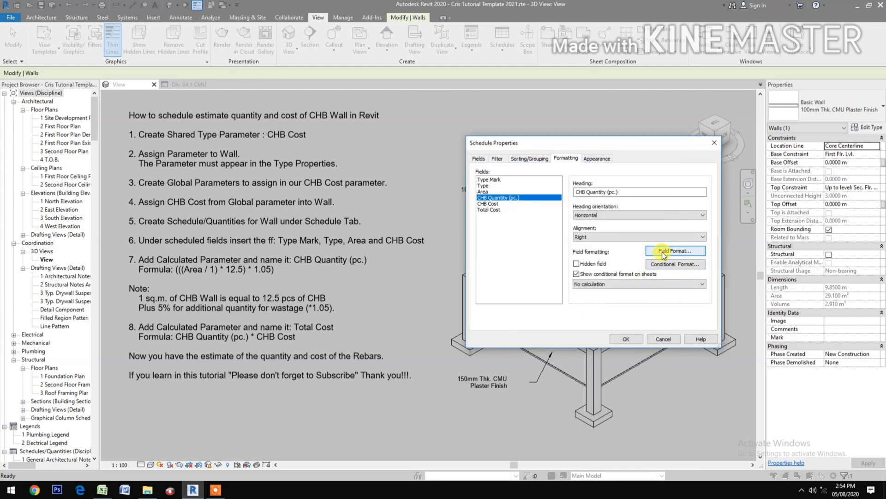
pyautogui.click(674, 251)
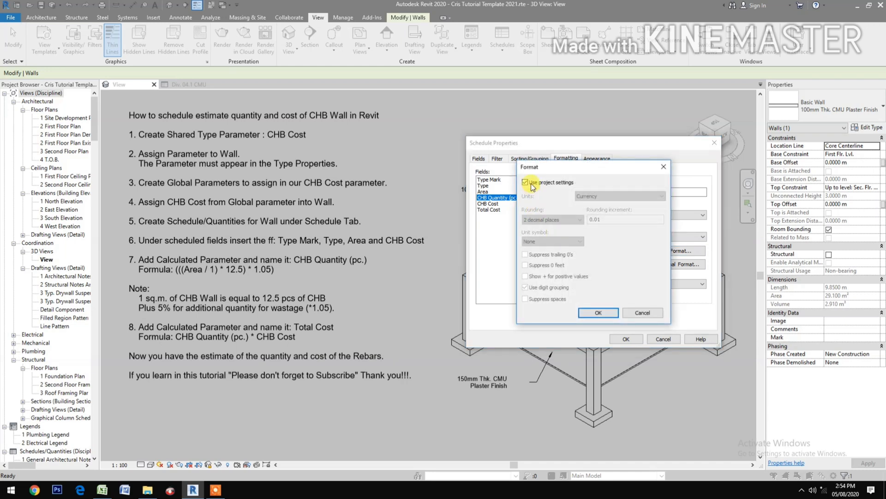
pyautogui.click(526, 182)
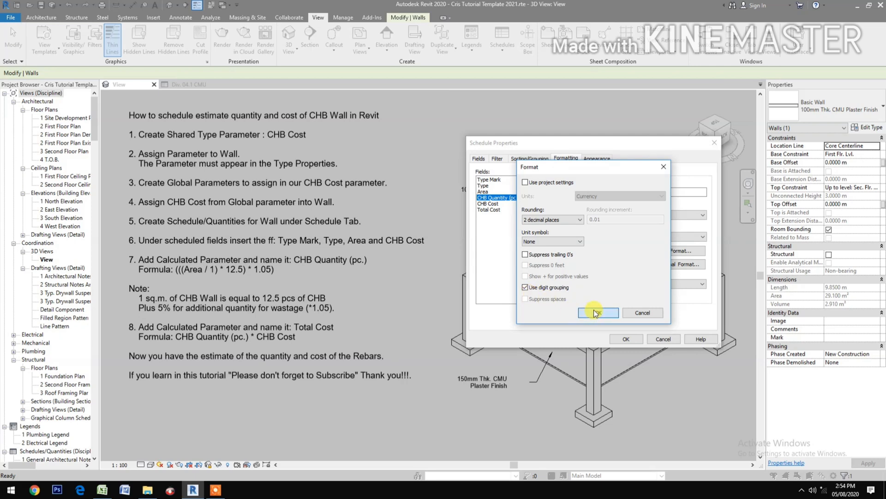
pyautogui.click(597, 312)
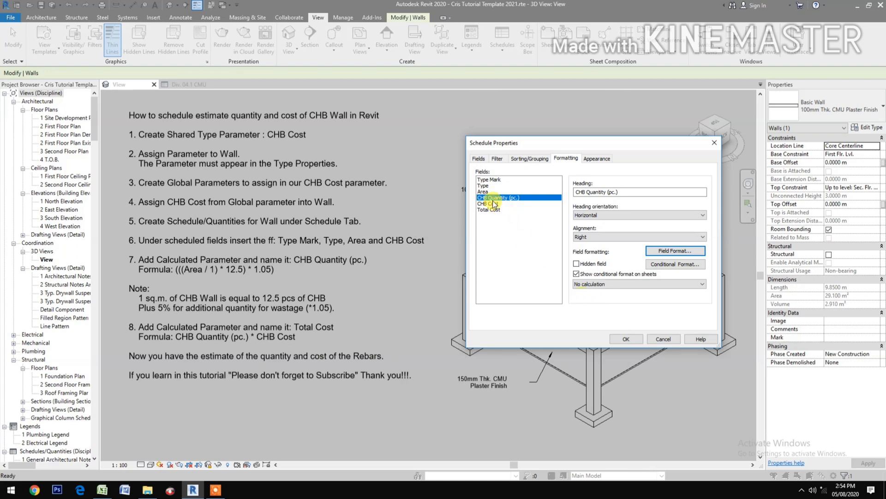
# Right-align the Area column and calculate its totals.
pyautogui.click(483, 191)
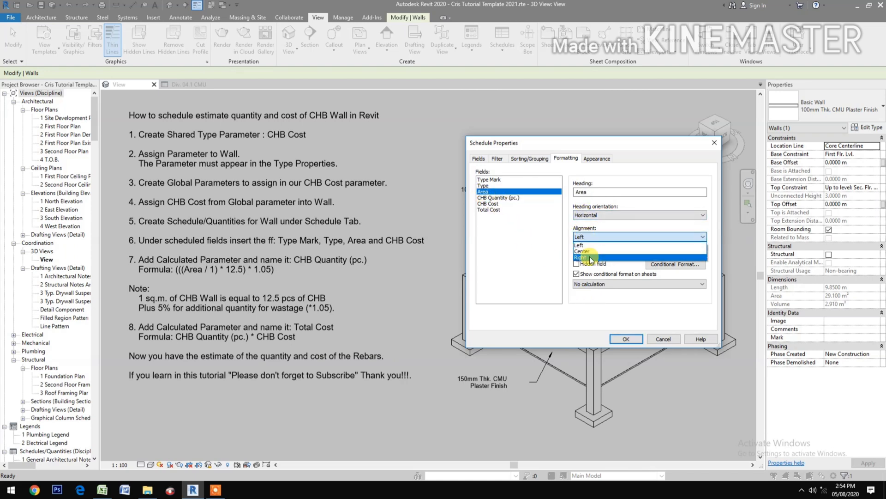
pyautogui.click(579, 258)
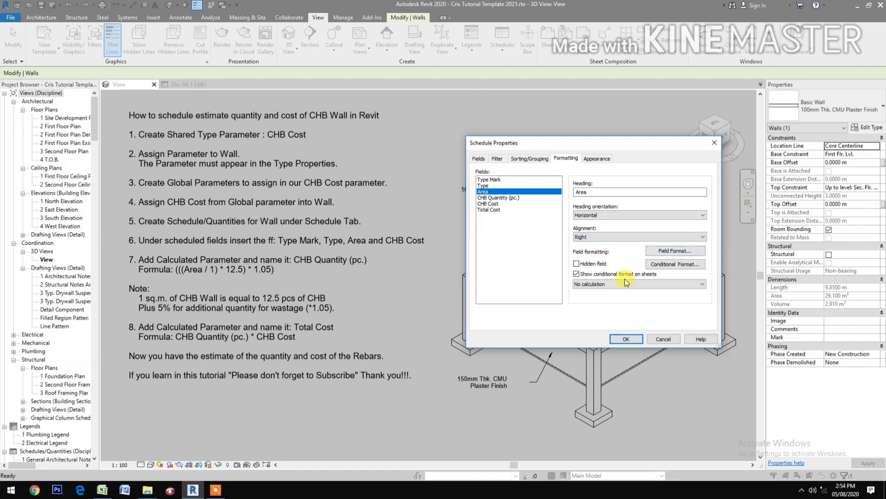
pyautogui.click(639, 284)
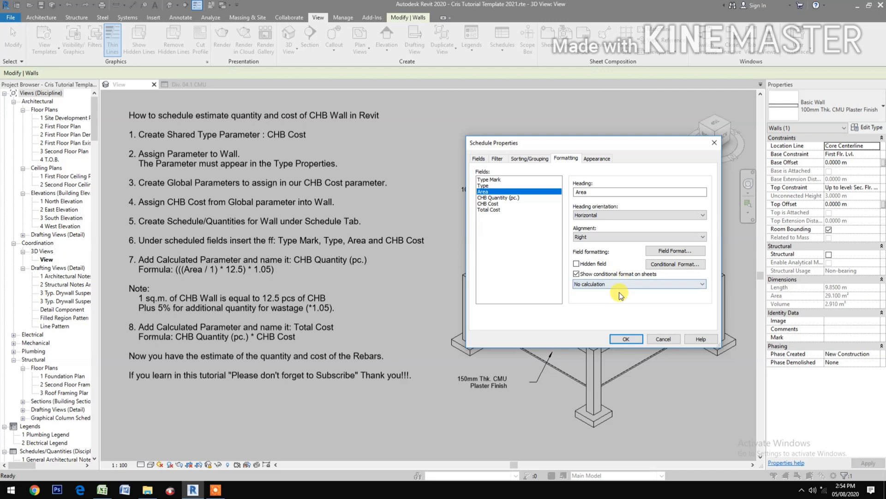
pyautogui.click(639, 284)
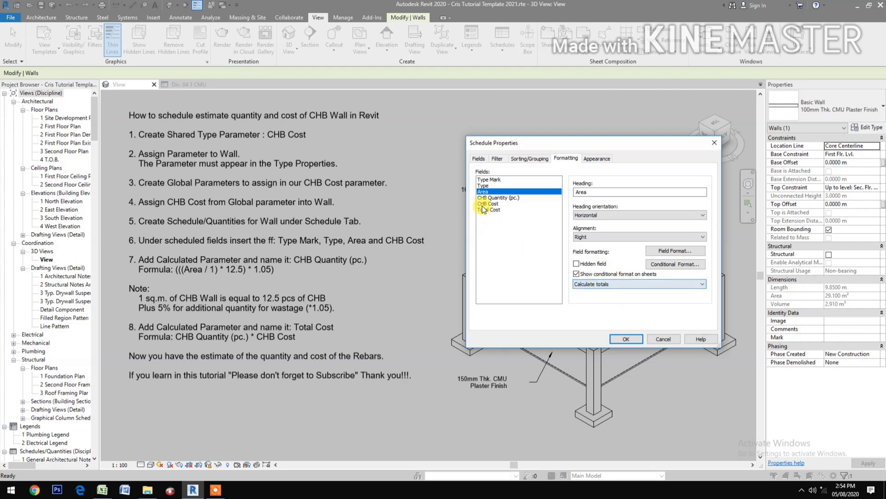
pyautogui.click(498, 197)
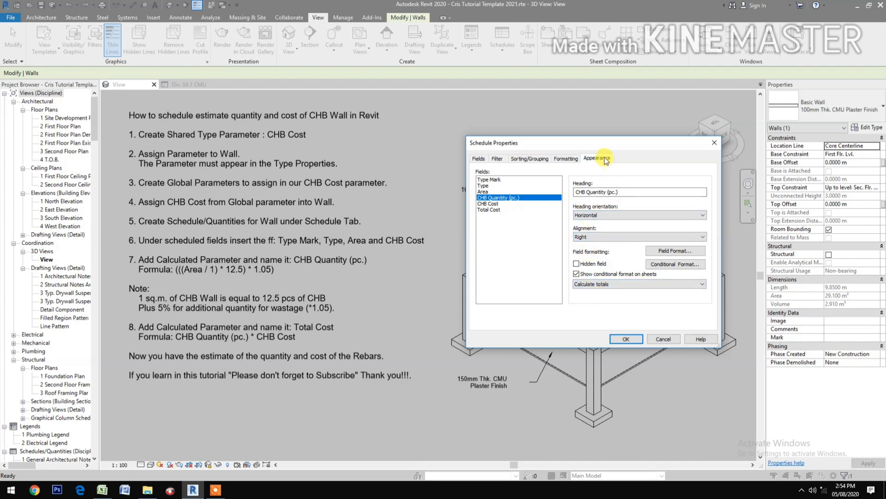
# Review the appearance and Area formatting, then accept to show Wall Schedule 2.
pyautogui.click(596, 158)
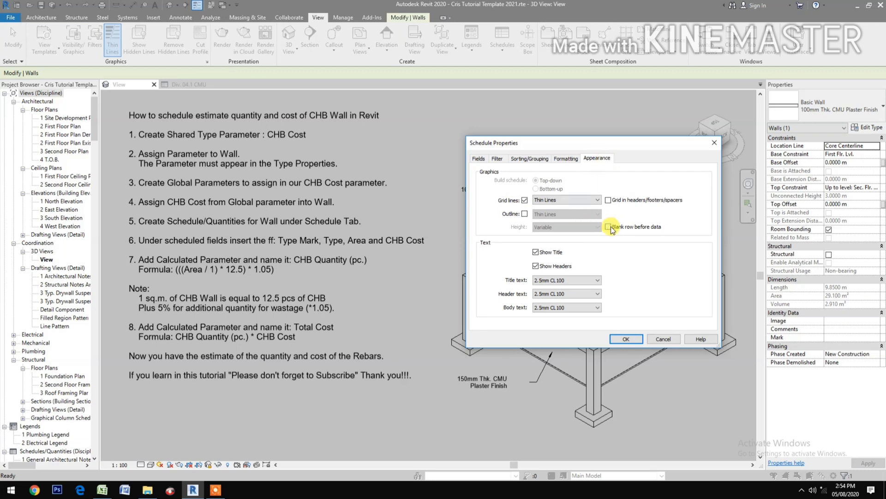
pyautogui.click(565, 158)
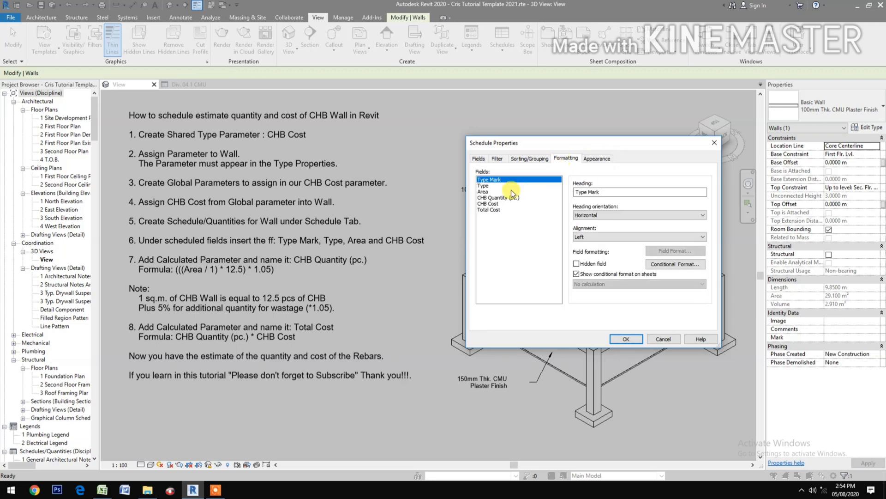
pyautogui.click(483, 191)
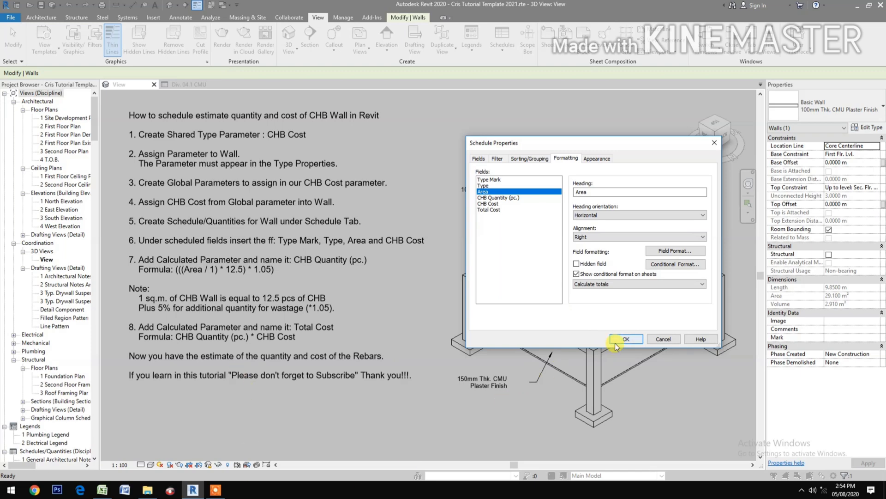
pyautogui.click(624, 339)
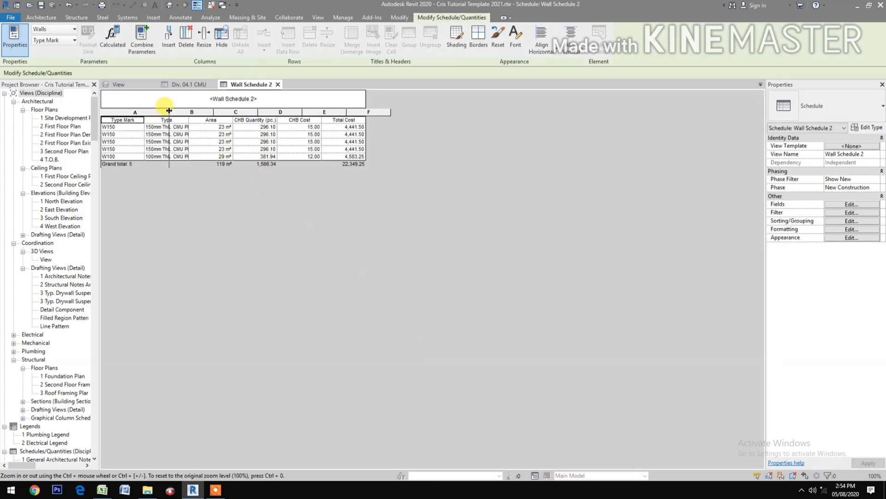
# Widen the Type column so names like '150mm Thk. CMU Plaster Finish' fit.
pyautogui.moveTo(169, 110); pyautogui.dragTo(237, 112)
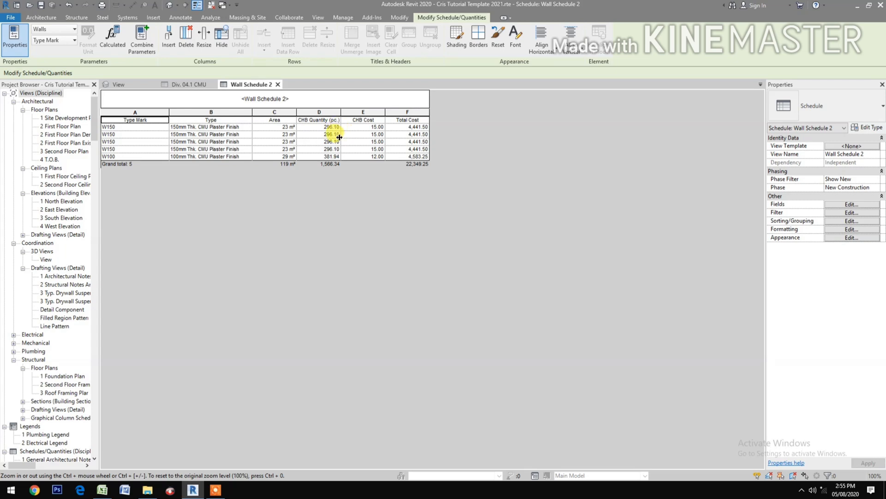
pyautogui.click(330, 141)
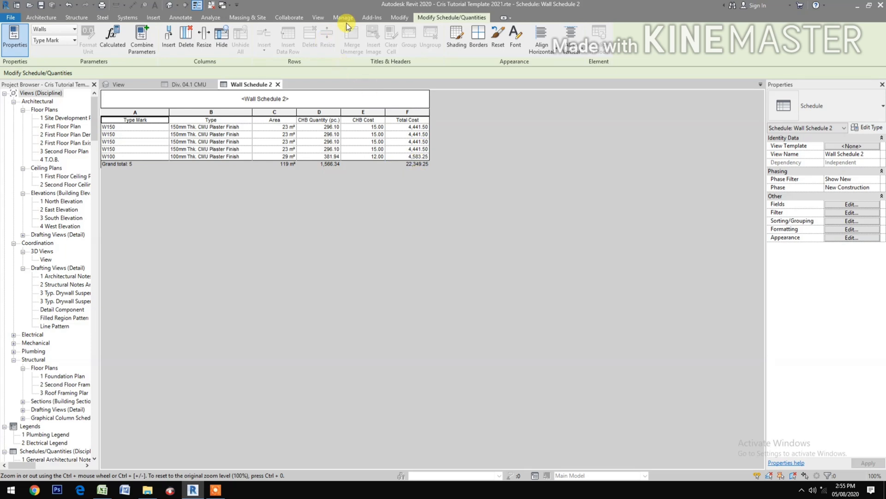
# Set global parameters CHB 150 Thk. Cost to 16 and CHB 100 Thk. Cost to 13.
pyautogui.click(343, 17)
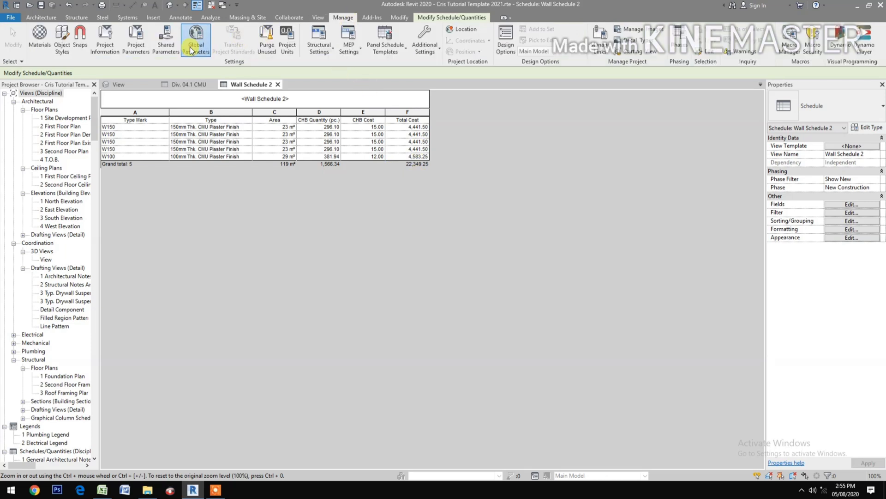
pyautogui.click(195, 38)
pyautogui.write('13')
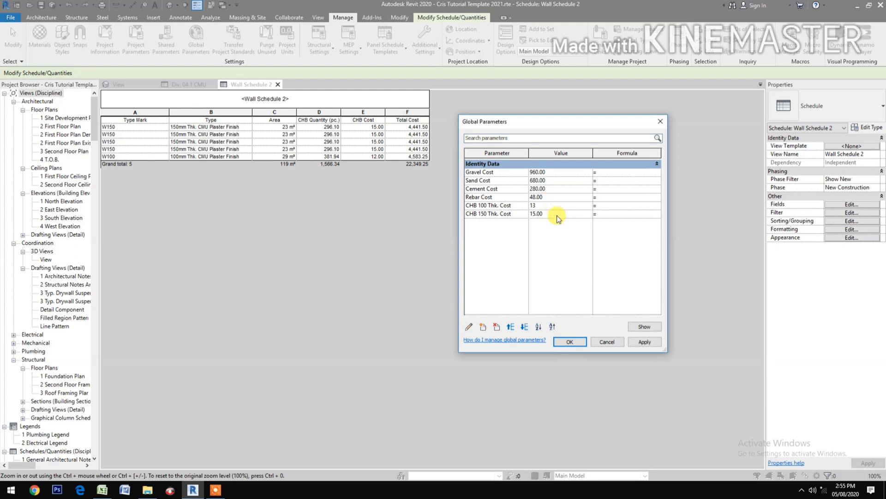
pyautogui.write('1')
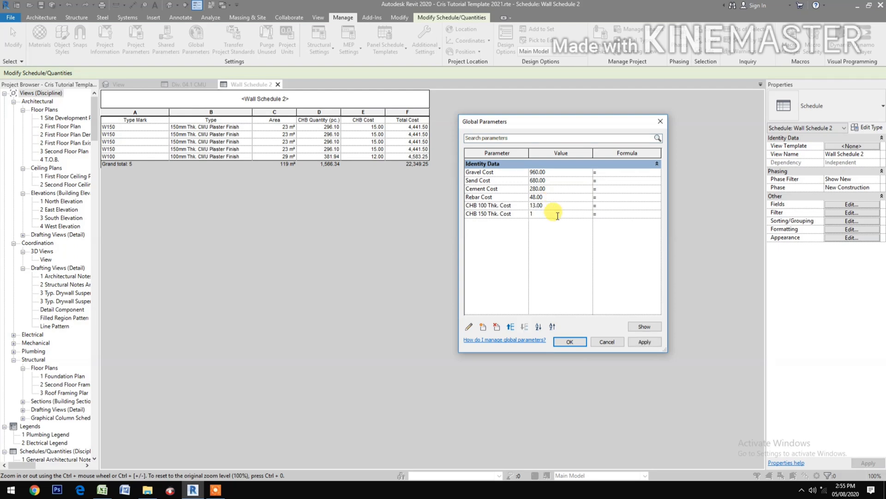
pyautogui.write('6')
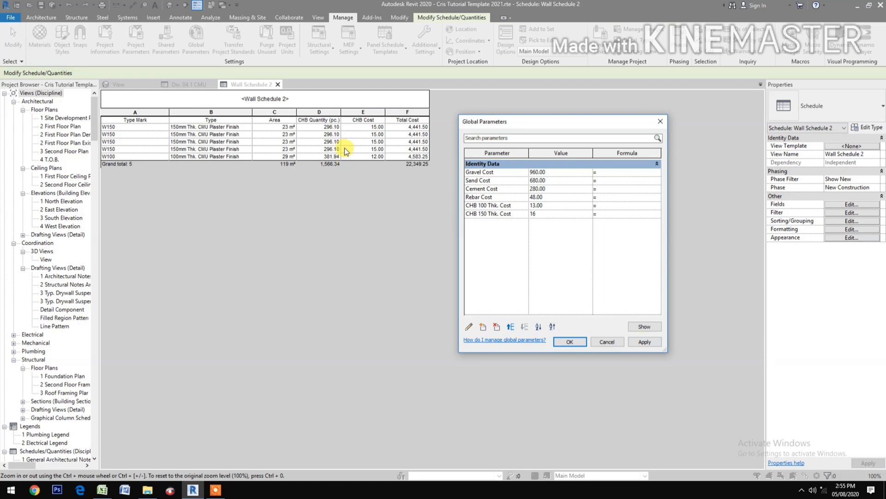
pyautogui.click(645, 342)
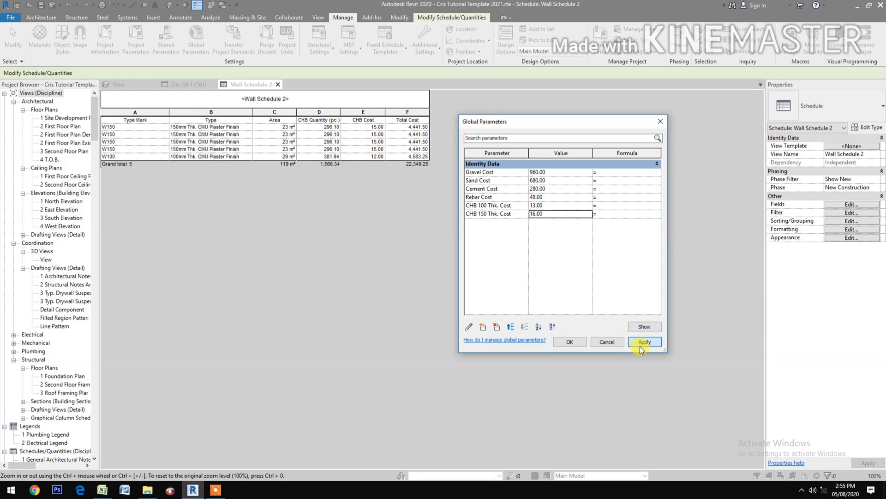
pyautogui.click(643, 342)
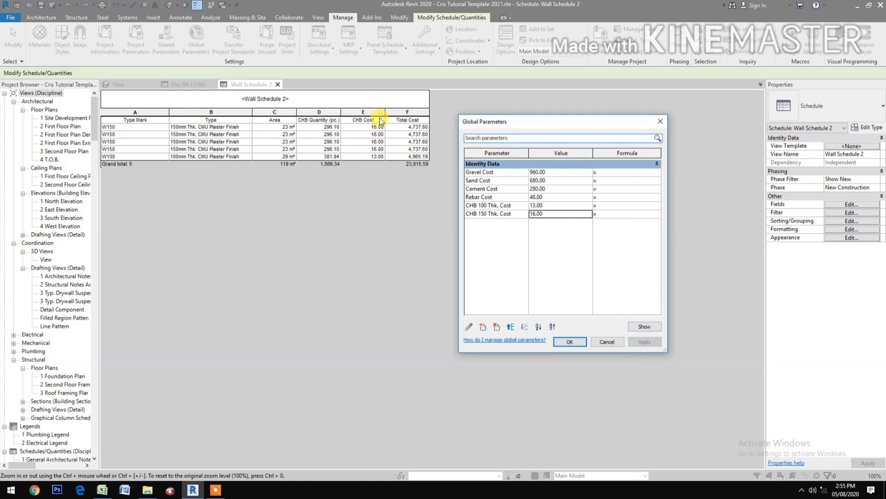
pyautogui.click(570, 341)
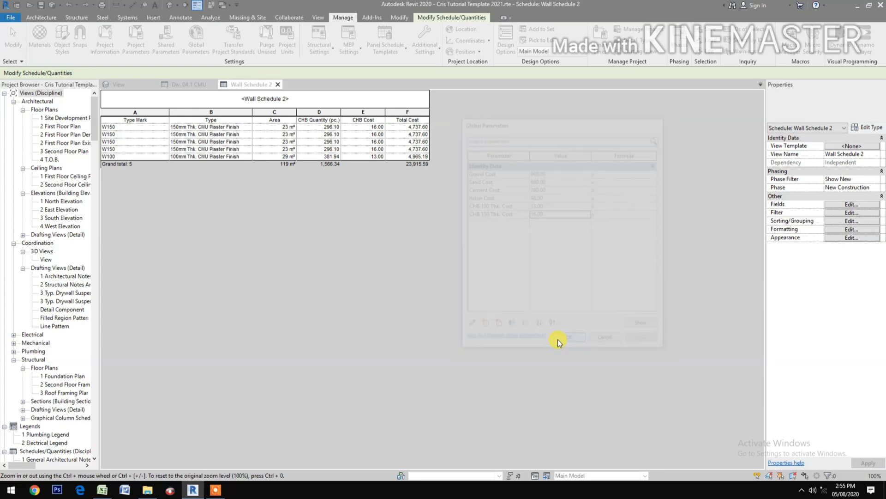